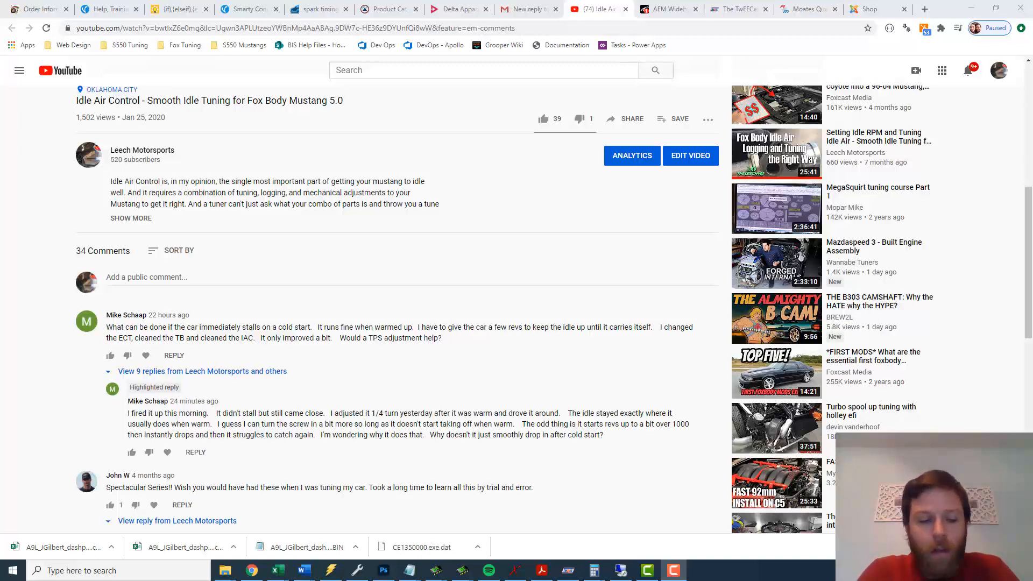
Switch to the loaded A9L tune and single out the HWRPM, DRBASE and NUBASE 672 RPM idle scalars
{"action": "scroll", "scroll_direction": "up", "scroll_amount": 3}
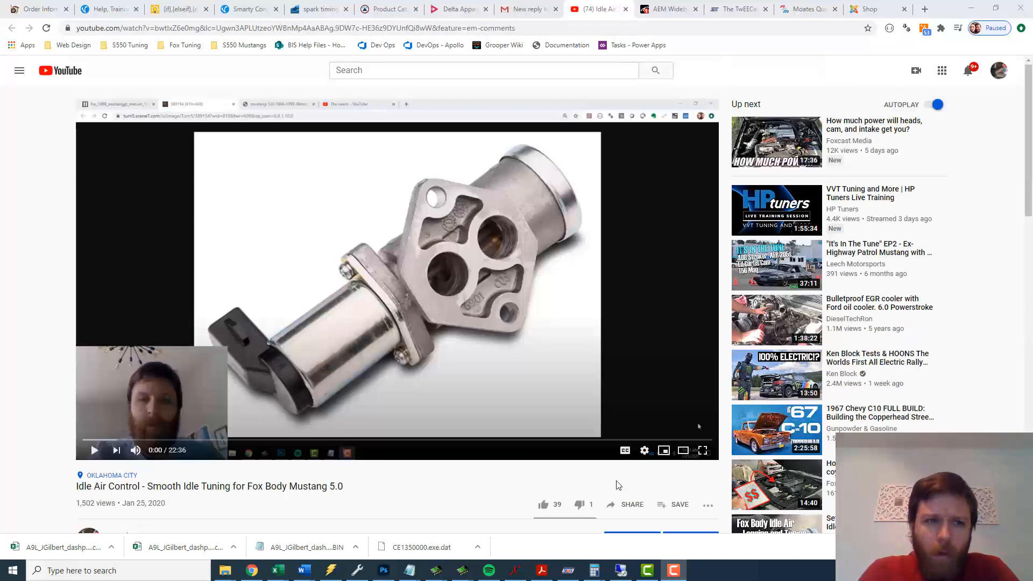
{"action": "scroll", "scroll_direction": "down", "scroll_amount": 3}
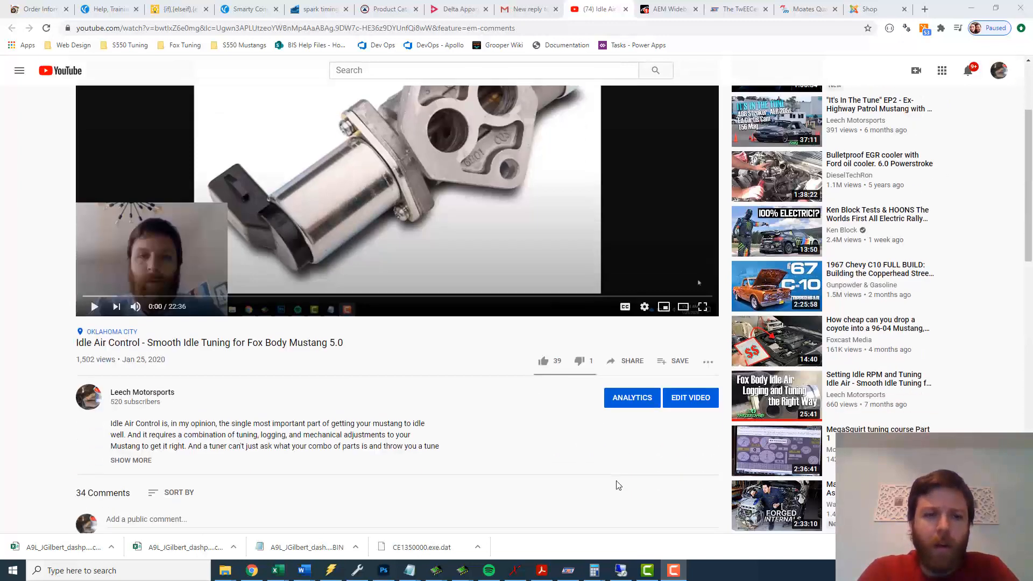
{"action": "scroll", "scroll_direction": "down", "scroll_amount": 3}
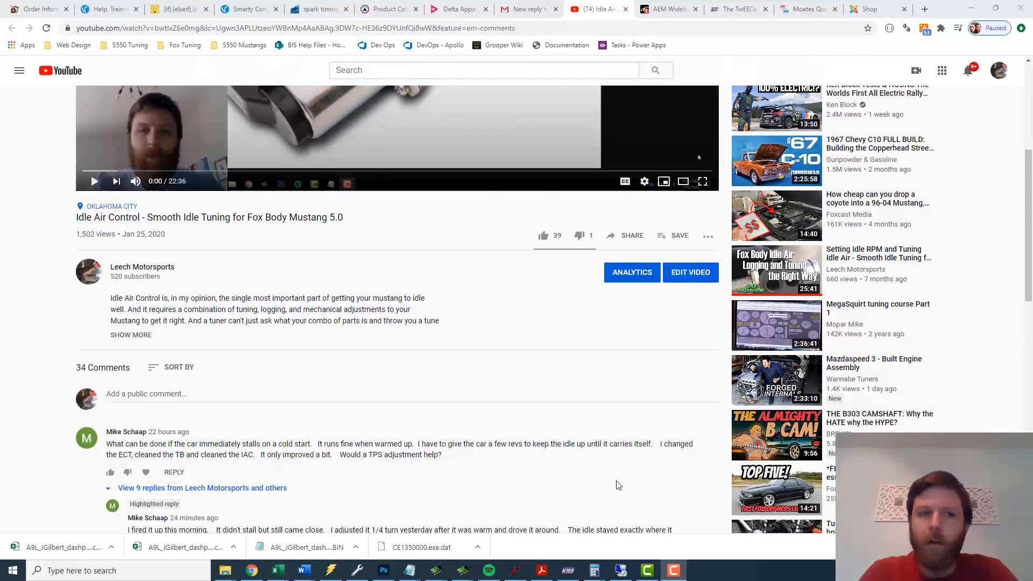
{"action": "scroll", "scroll_direction": "down", "scroll_amount": 3}
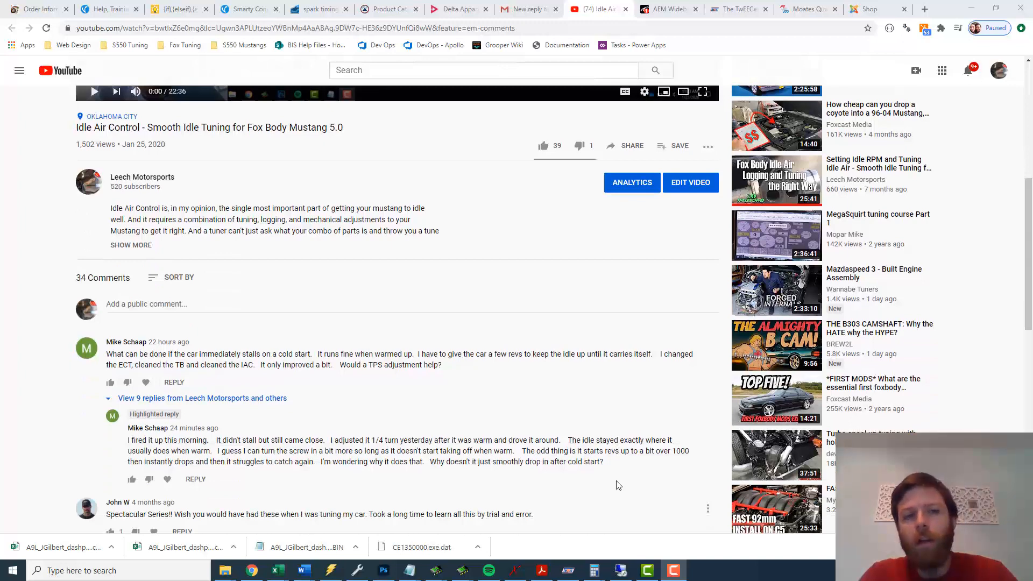
{"action": "scroll", "scroll_direction": "down", "scroll_amount": 3}
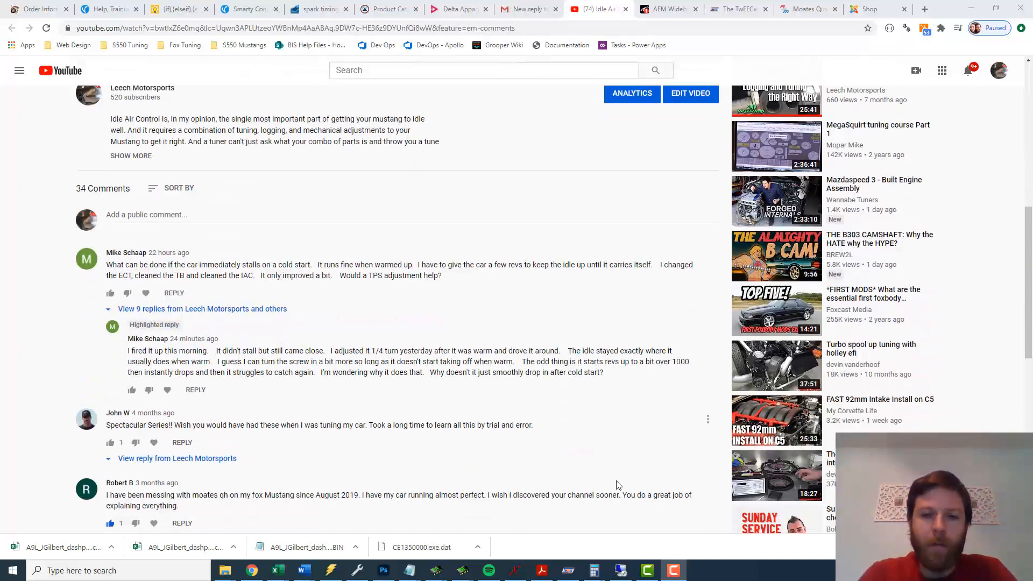
{"action": "scroll", "scroll_direction": "down", "scroll_amount": 3}
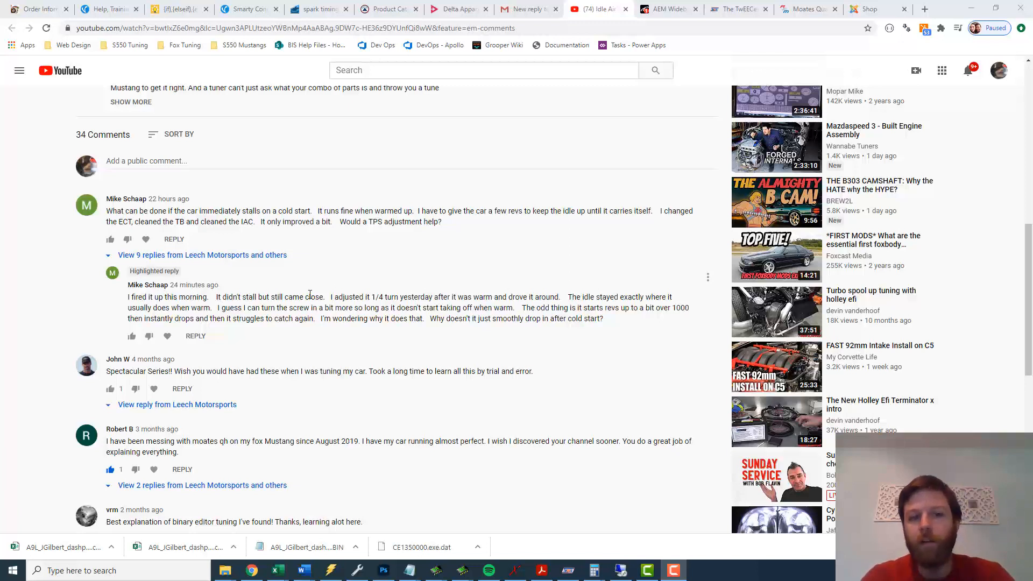
{"action": "mouse_move", "coordinate": [415, 335]}
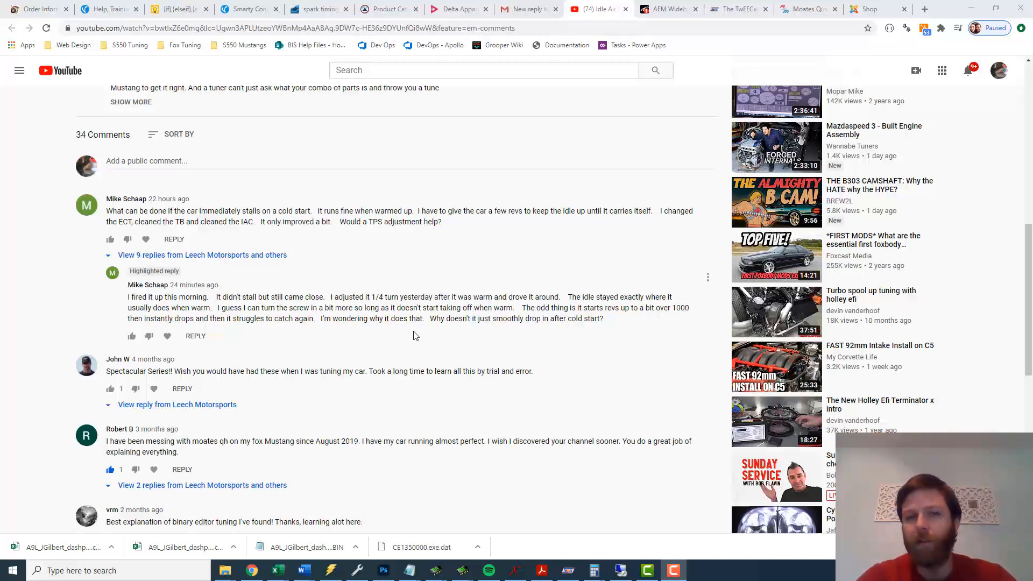
{"action": "mouse_move", "coordinate": [405, 310]}
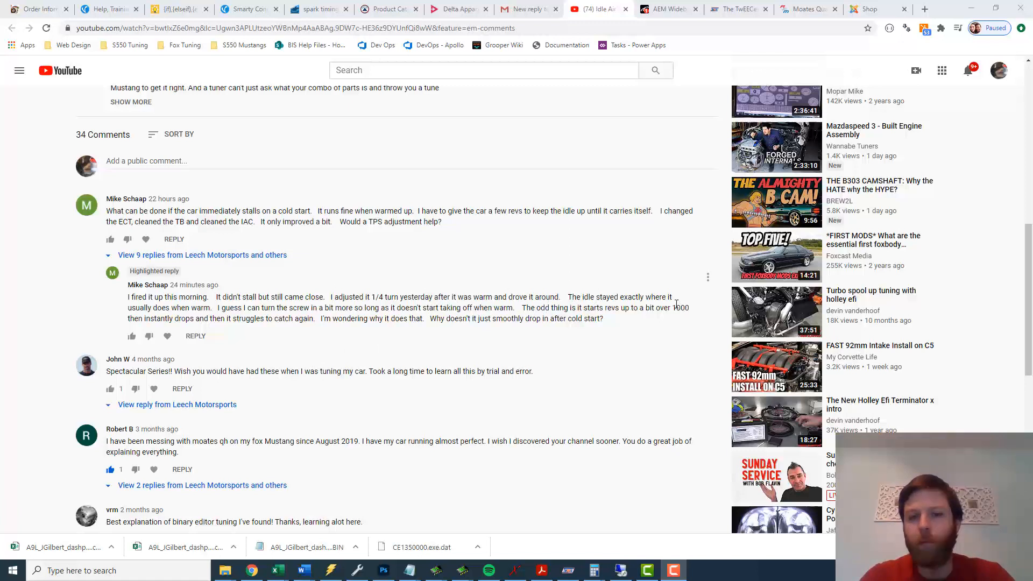
{"action": "mouse_move", "coordinate": [298, 341]}
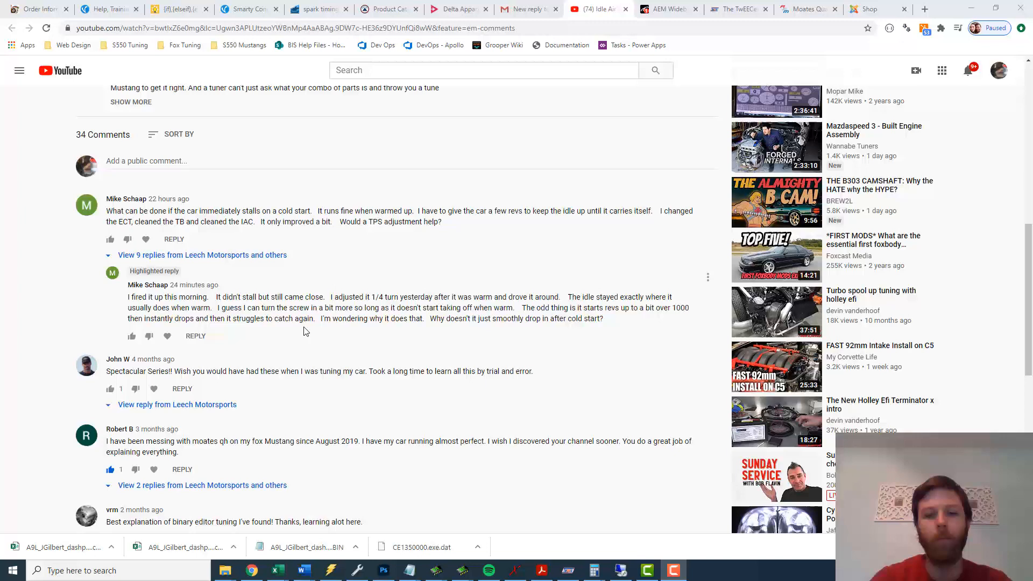
{"action": "mouse_move", "coordinate": [461, 570]}
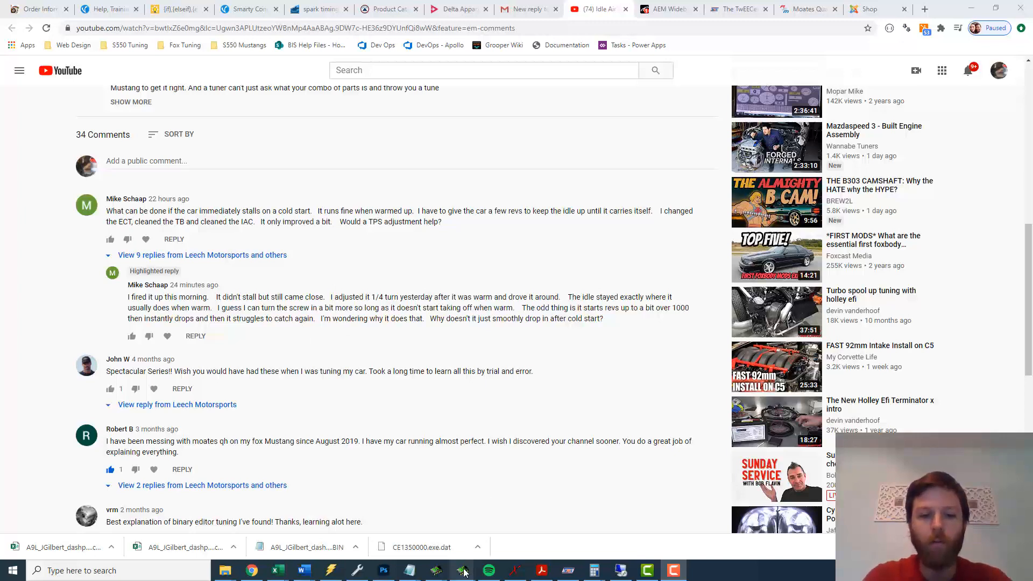
{"action": "left_click", "coordinate": [461, 570]}
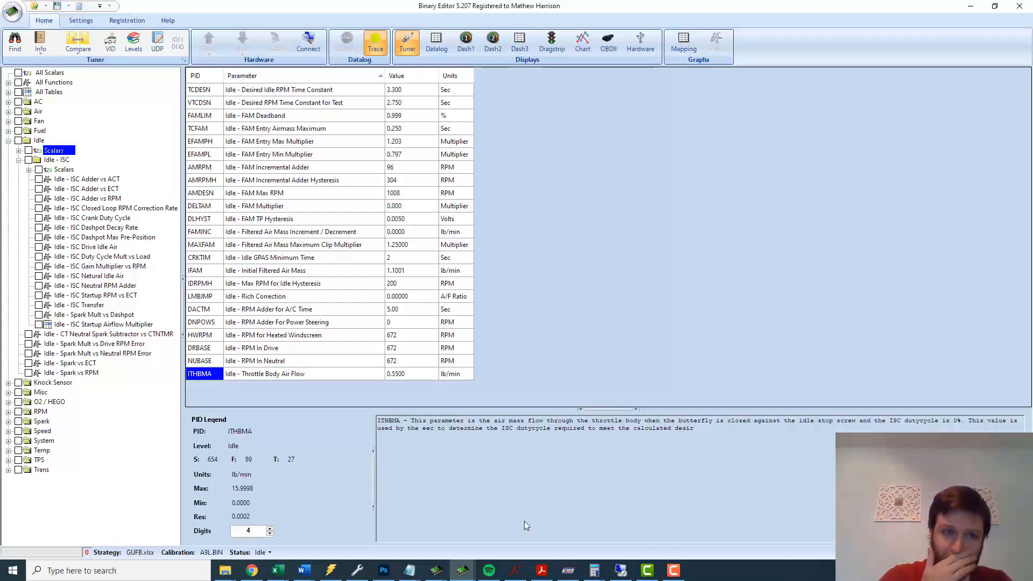
{"action": "mouse_move", "coordinate": [606, 248]}
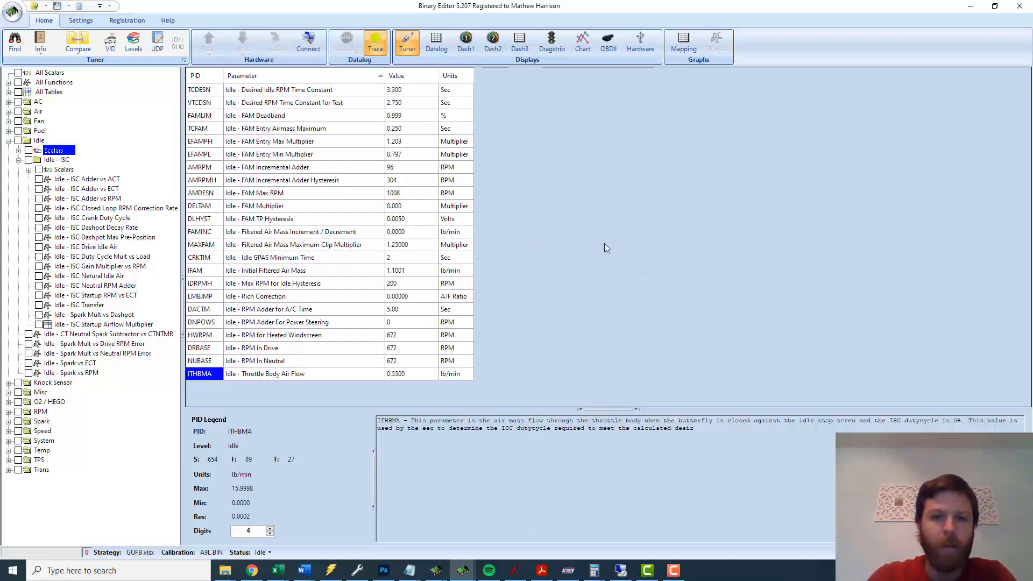
{"action": "mouse_move", "coordinate": [499, 214]}
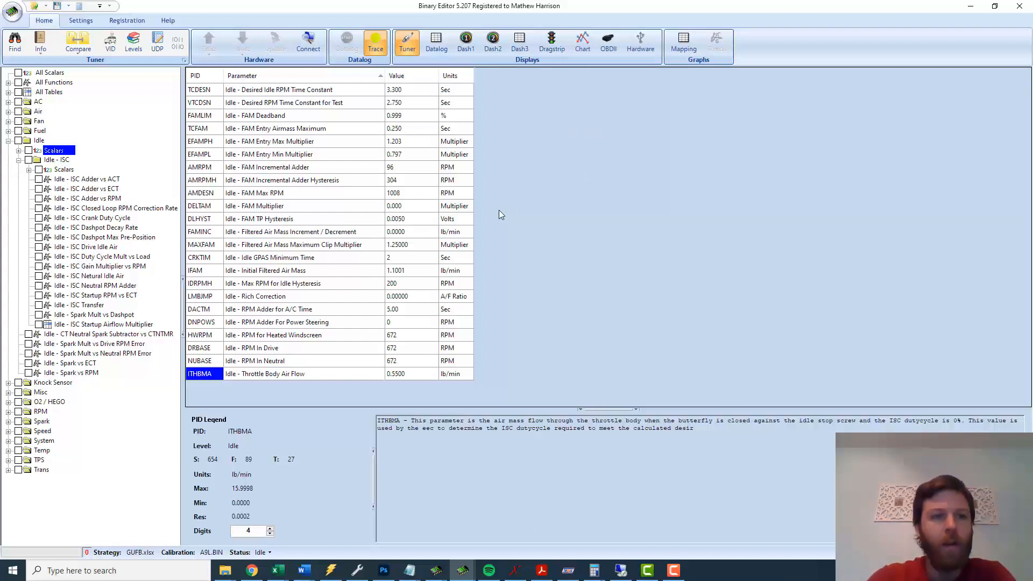
{"action": "mouse_move", "coordinate": [421, 330]}
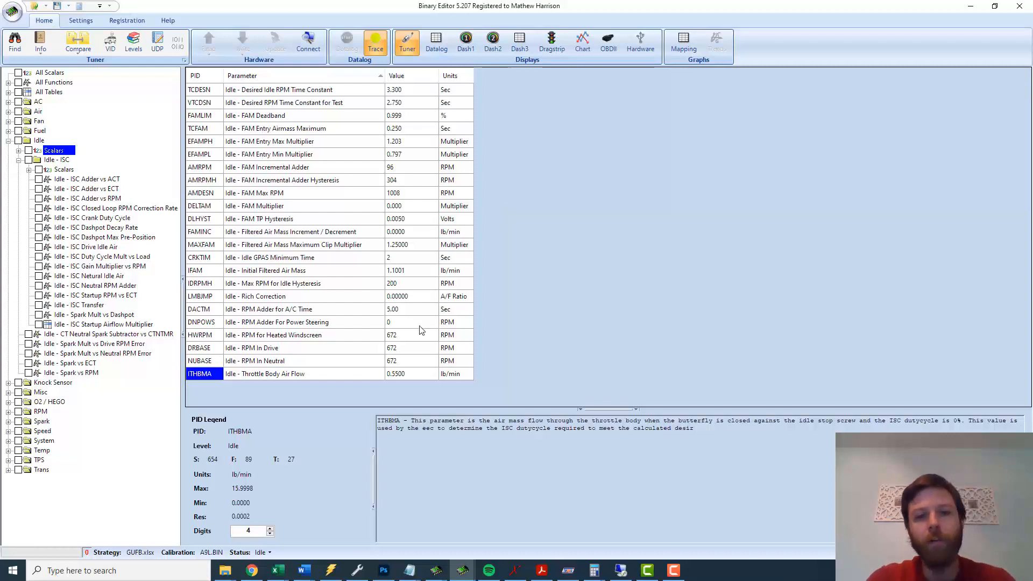
{"action": "left_click", "coordinate": [303, 360]}
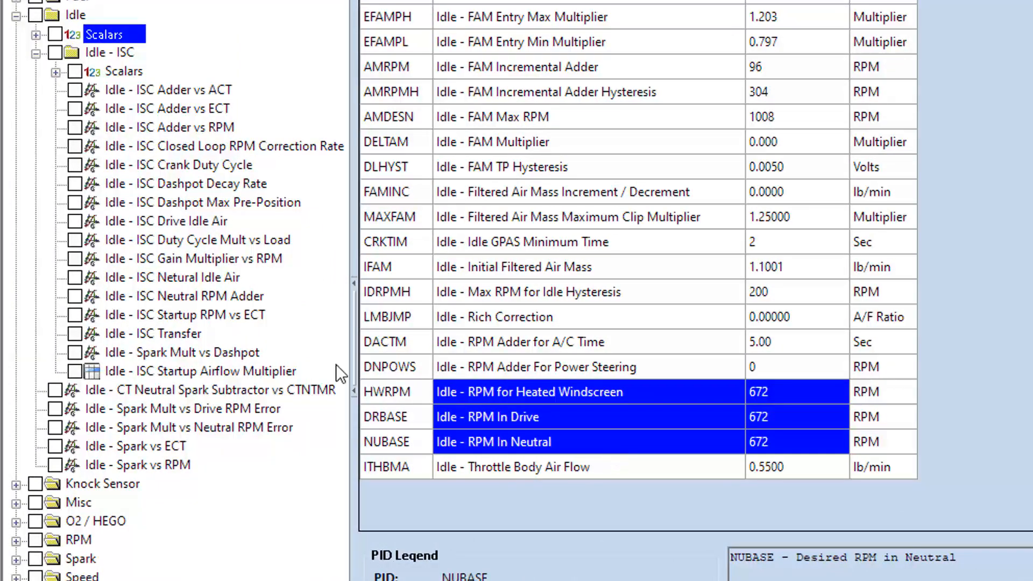
{"action": "mouse_move", "coordinate": [283, 194]}
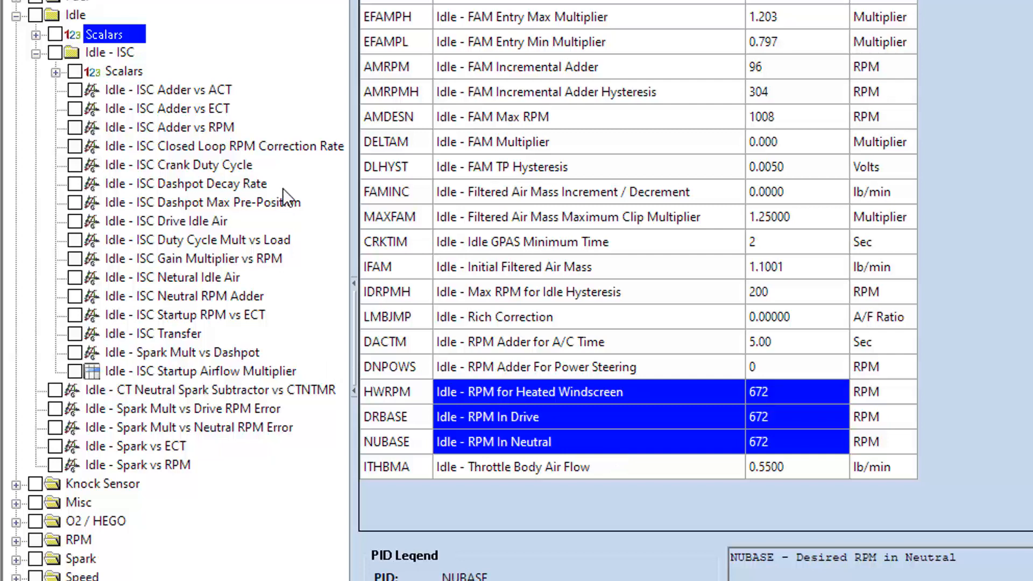
{"action": "mouse_move", "coordinate": [192, 102]}
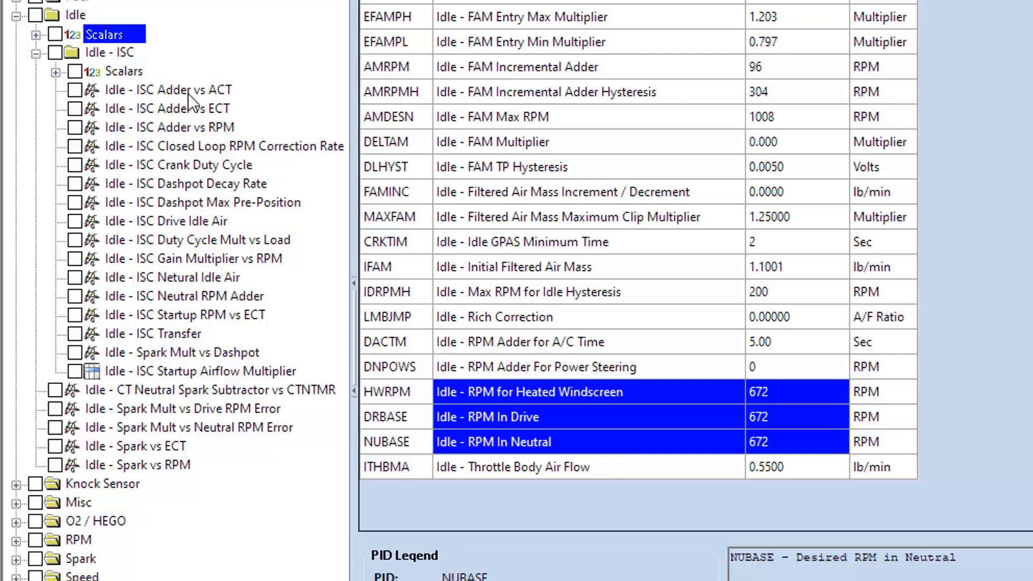
{"action": "mouse_move", "coordinate": [580, 366]}
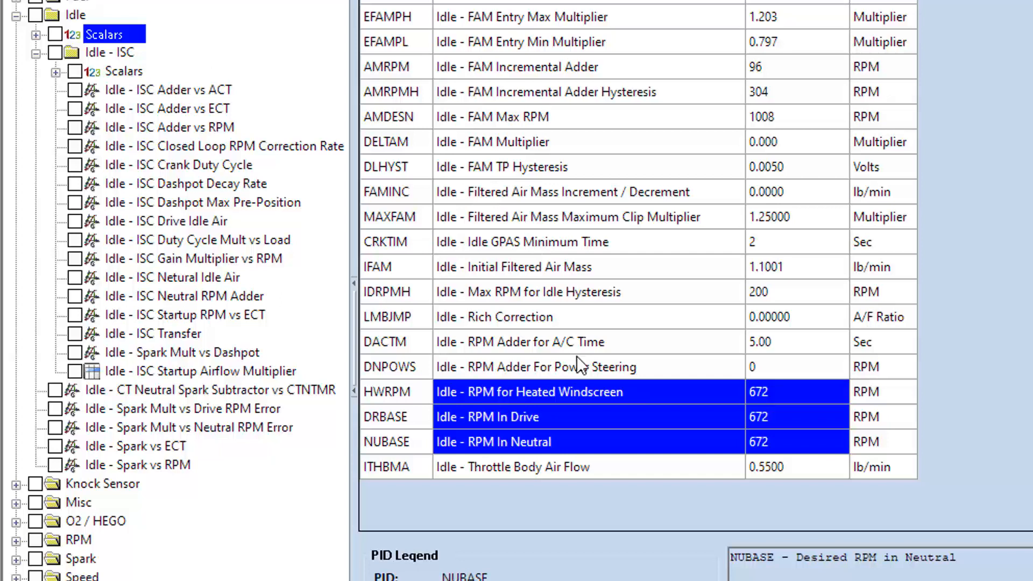
{"action": "mouse_move", "coordinate": [591, 400]}
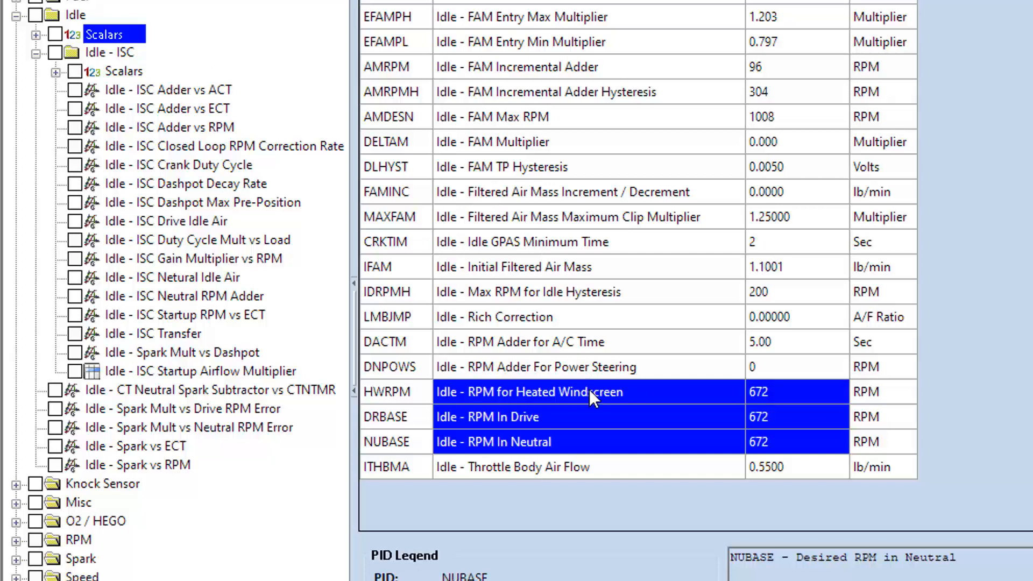
{"action": "mouse_move", "coordinate": [474, 326]}
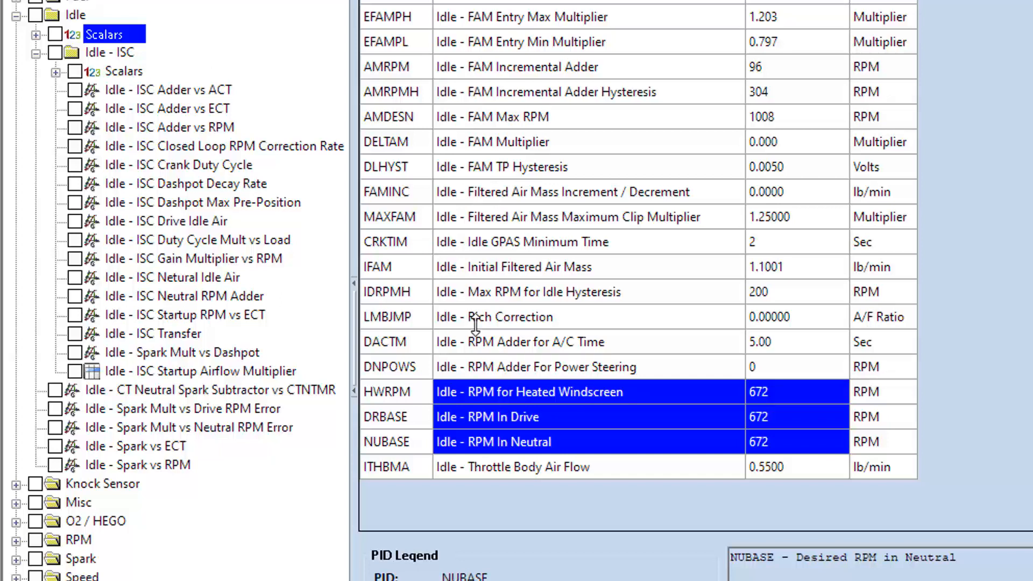
{"action": "mouse_move", "coordinate": [330, 293]}
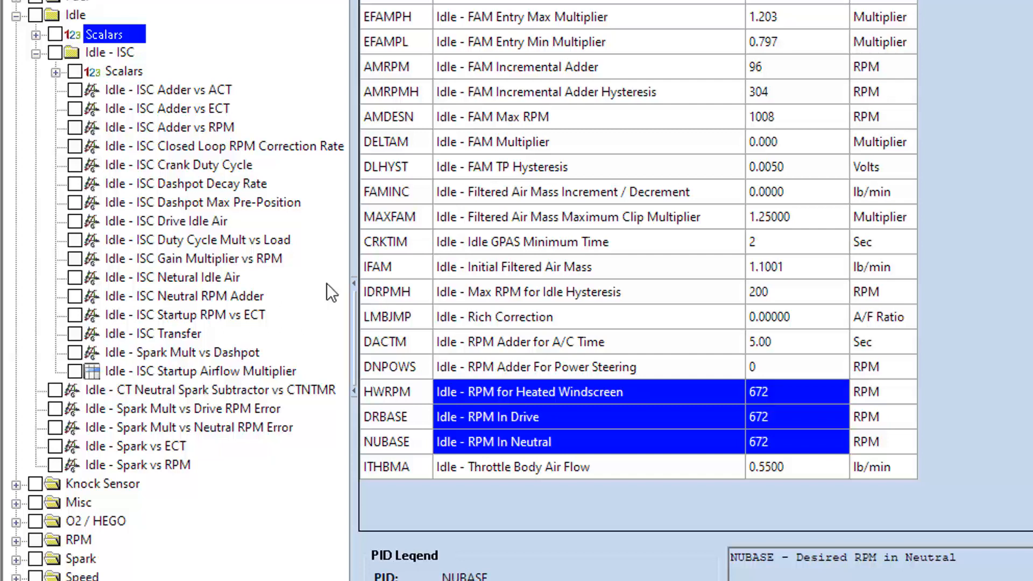
{"action": "mouse_move", "coordinate": [230, 177]}
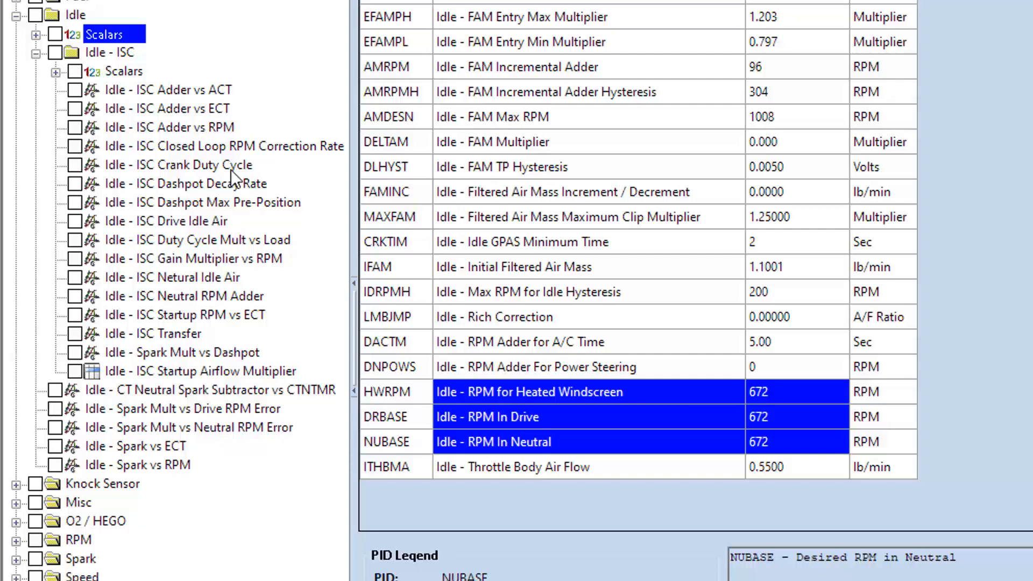
Show the ISC Crank Duty Cycle table and pick out the 0.60 and 0.99 duty cycles at 180 and 160 degrees
{"action": "left_click", "coordinate": [176, 164]}
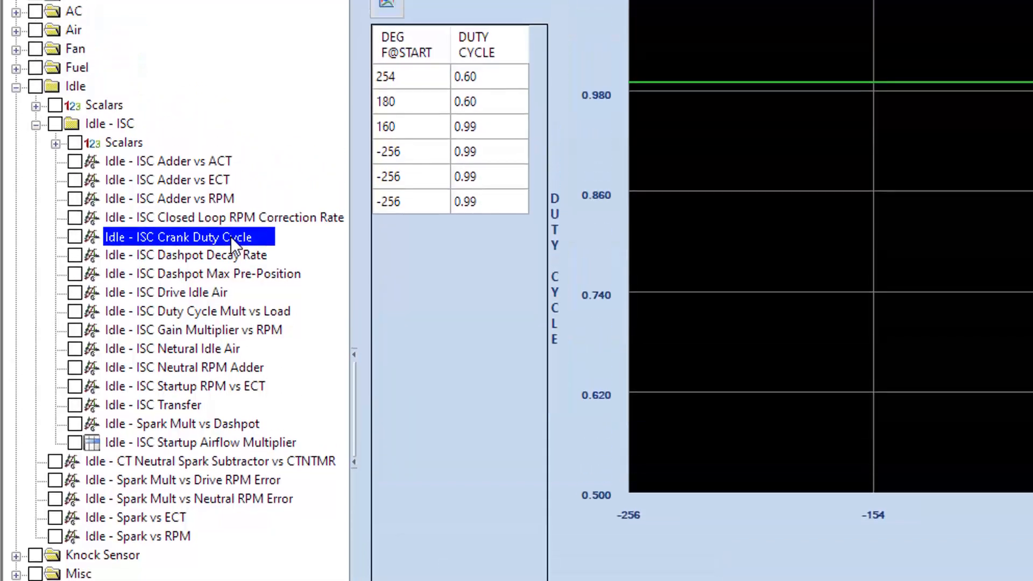
{"action": "scroll", "scroll_direction": "up", "scroll_amount": 3}
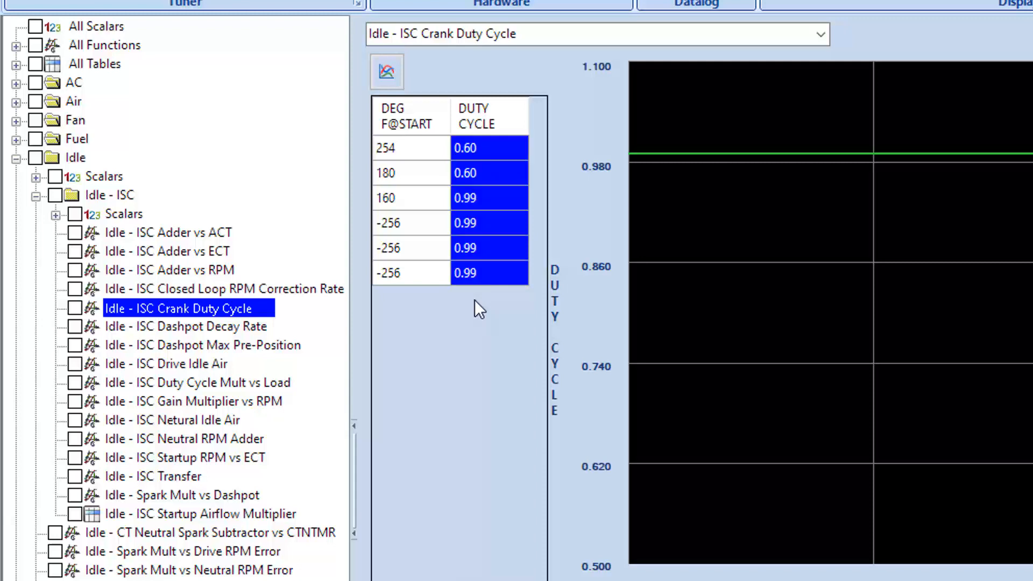
{"action": "left_click", "coordinate": [410, 198]}
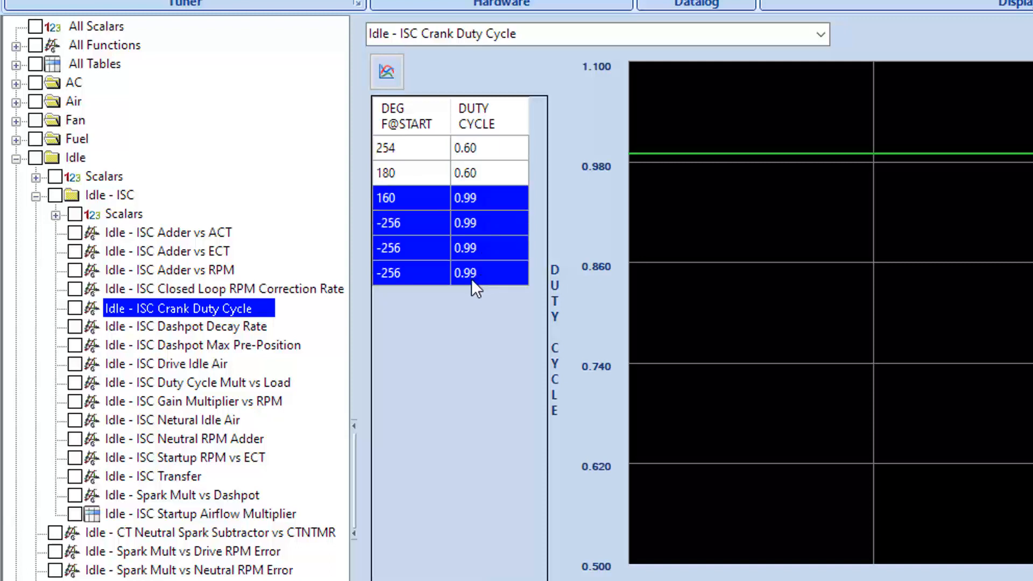
{"action": "left_click", "coordinate": [408, 197]}
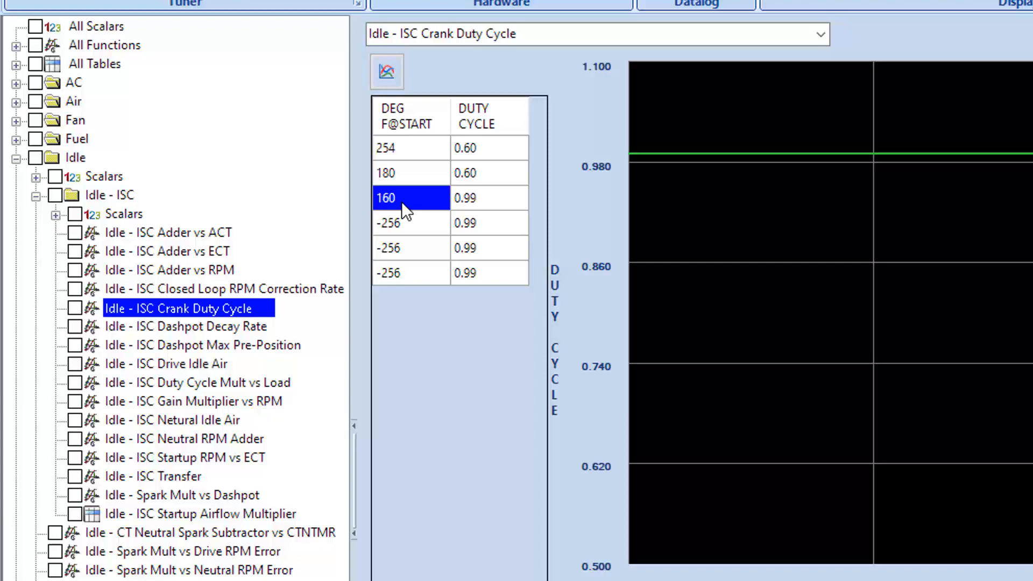
{"action": "mouse_move", "coordinate": [406, 184]}
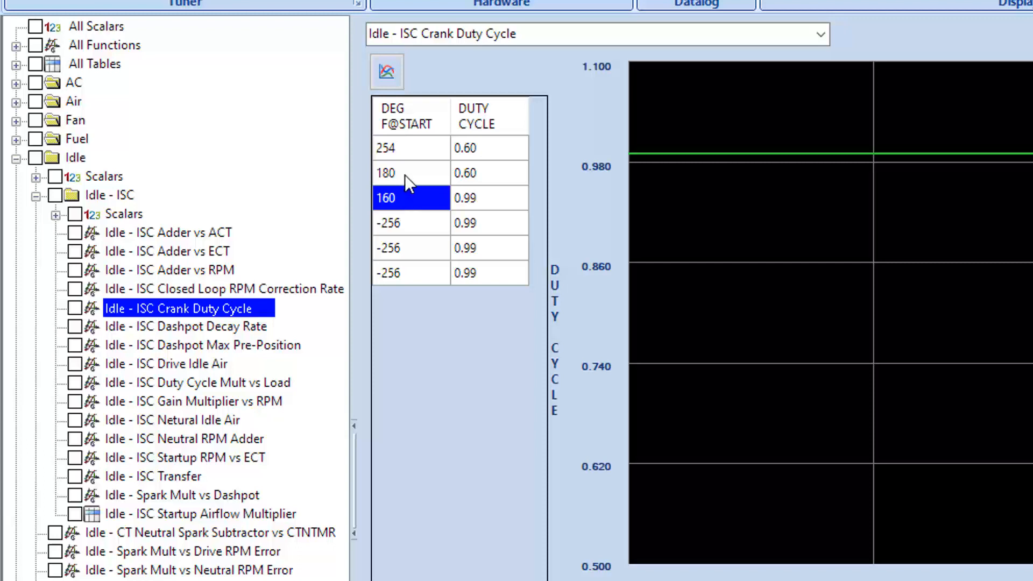
{"action": "left_click", "coordinate": [409, 172]}
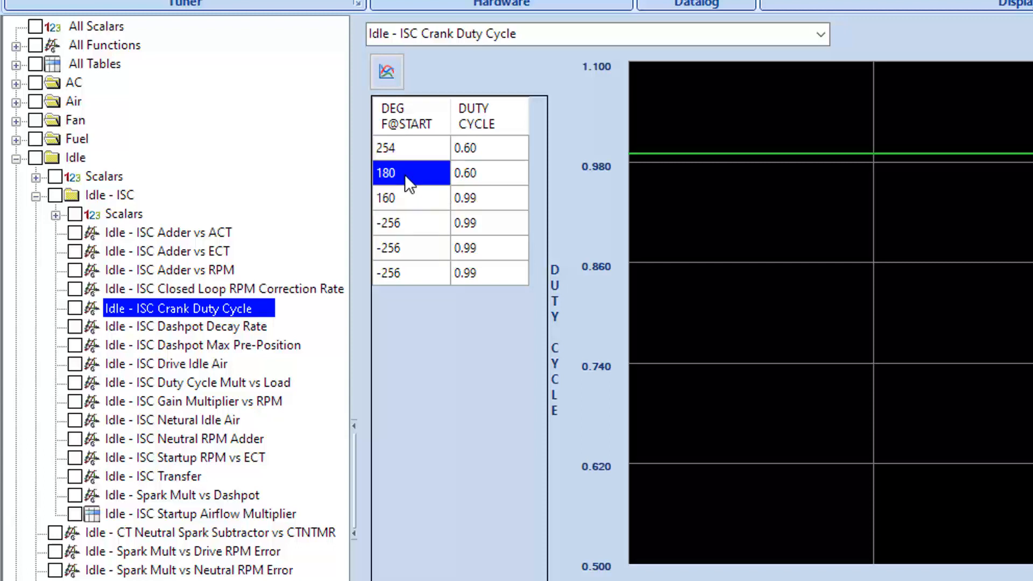
{"action": "left_click", "coordinate": [488, 172]}
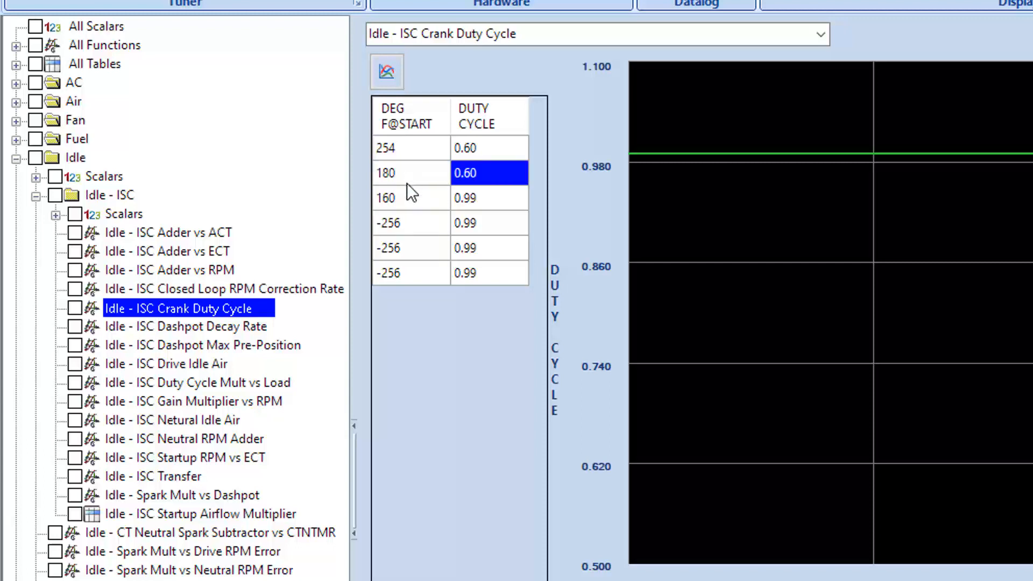
{"action": "left_click", "coordinate": [410, 173]}
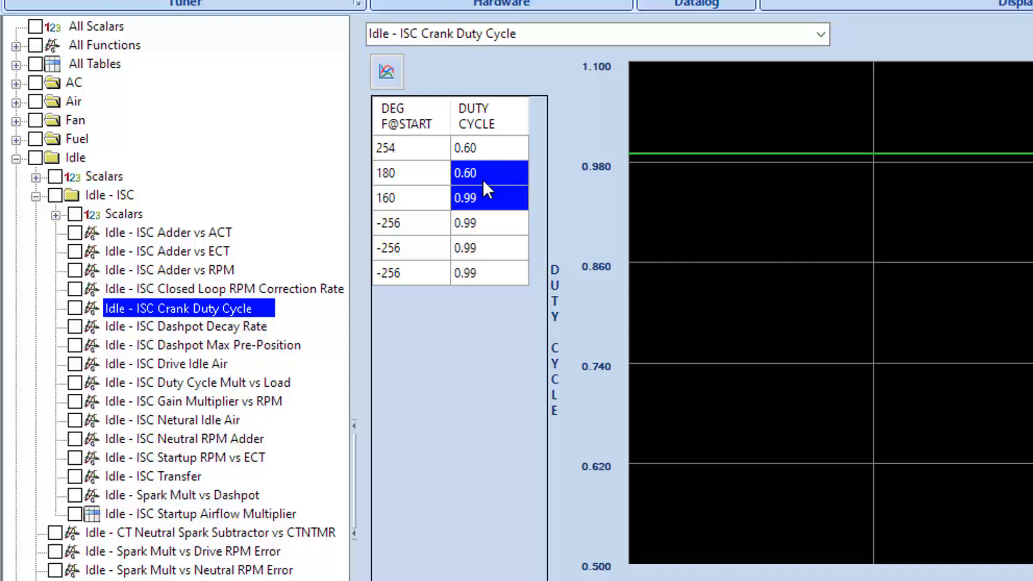
{"action": "mouse_move", "coordinate": [496, 147]}
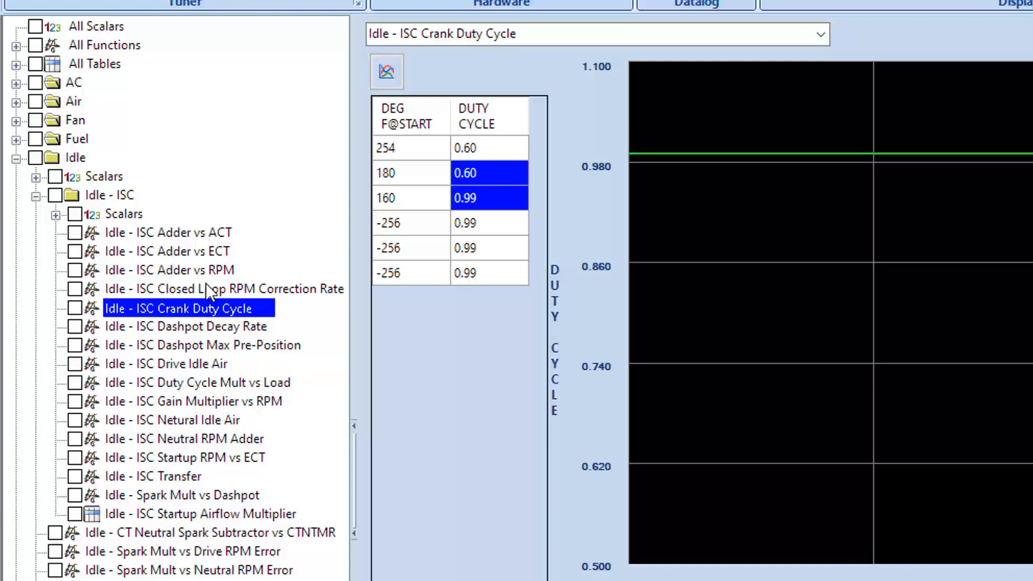
{"action": "mouse_move", "coordinate": [251, 476]}
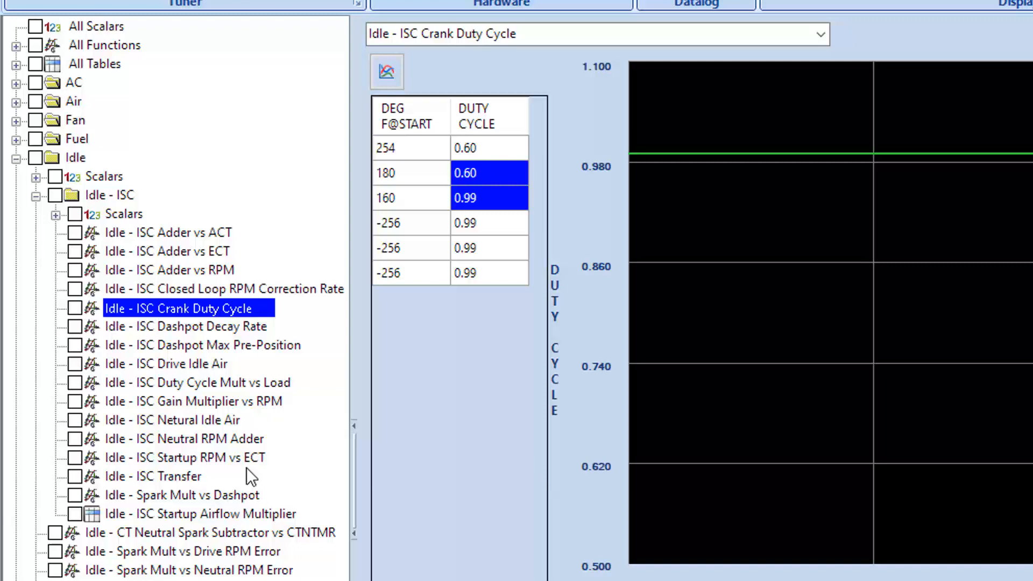
{"action": "mouse_move", "coordinate": [229, 448]}
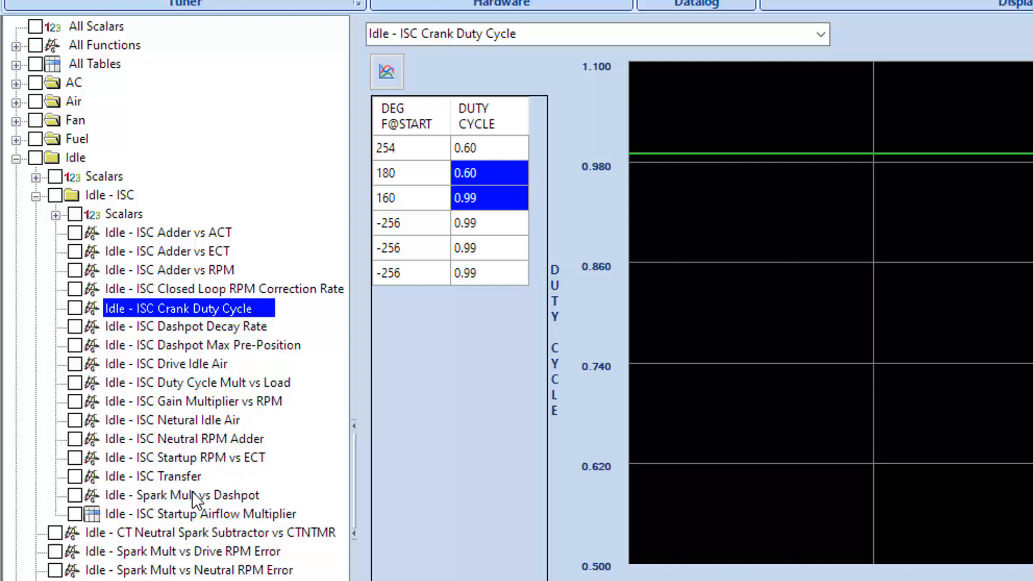
{"action": "mouse_move", "coordinate": [201, 316]}
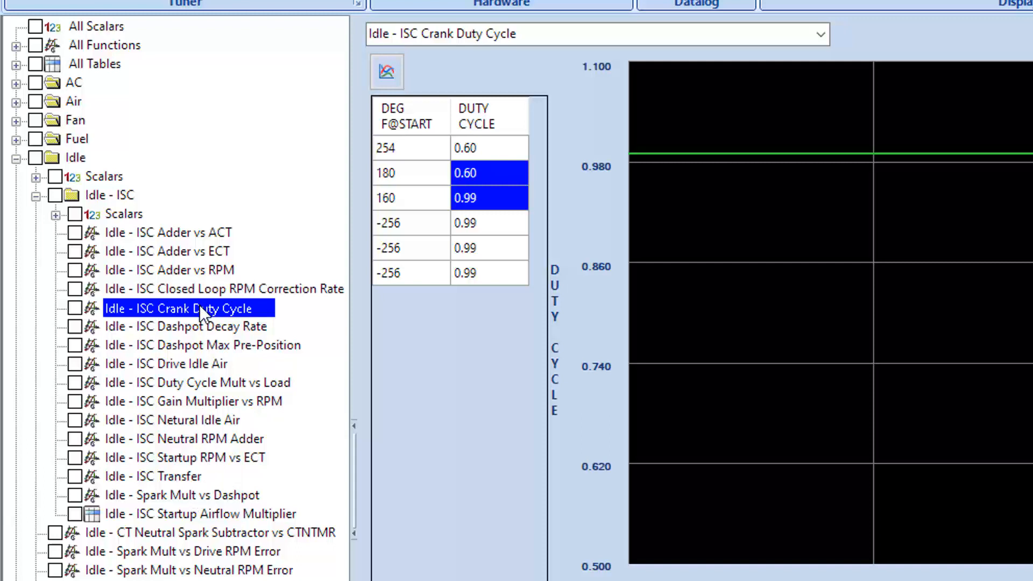
{"action": "mouse_move", "coordinate": [192, 415]}
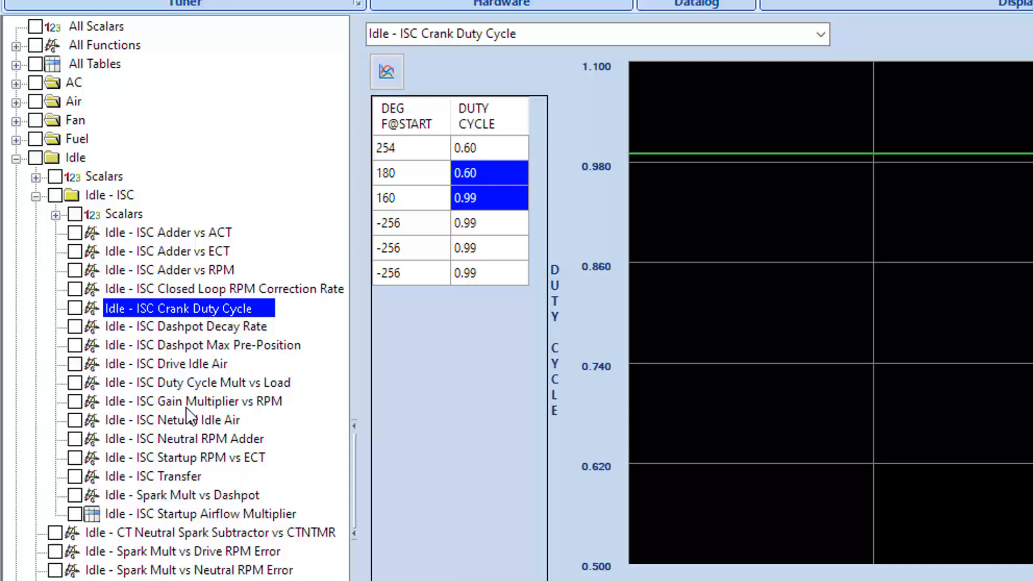
Show the ISC Startup RPM vs ECT table and pick out its 50, 254, 0 and -256 degree entries
{"action": "left_click", "coordinate": [189, 457]}
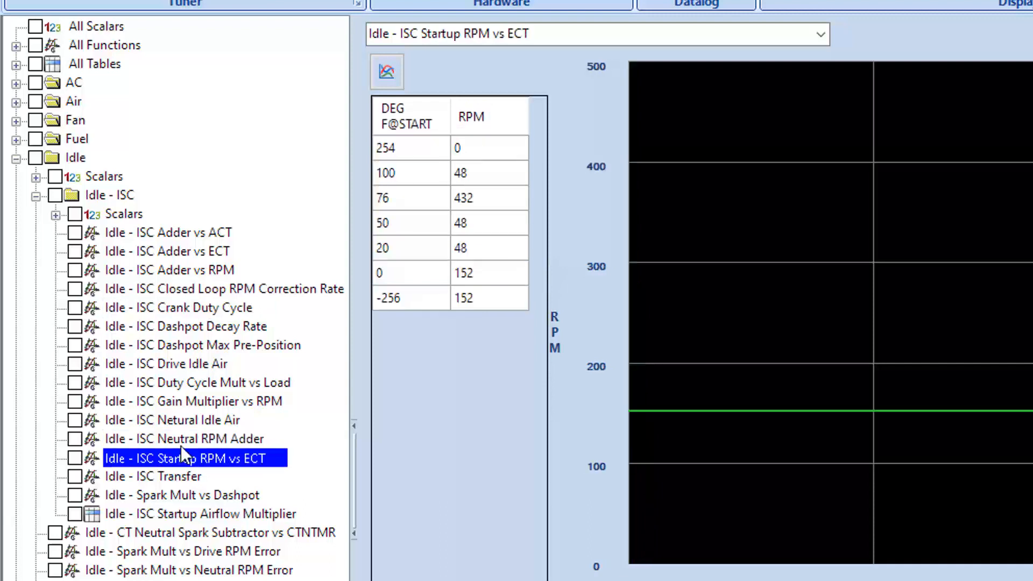
{"action": "mouse_move", "coordinate": [433, 531]}
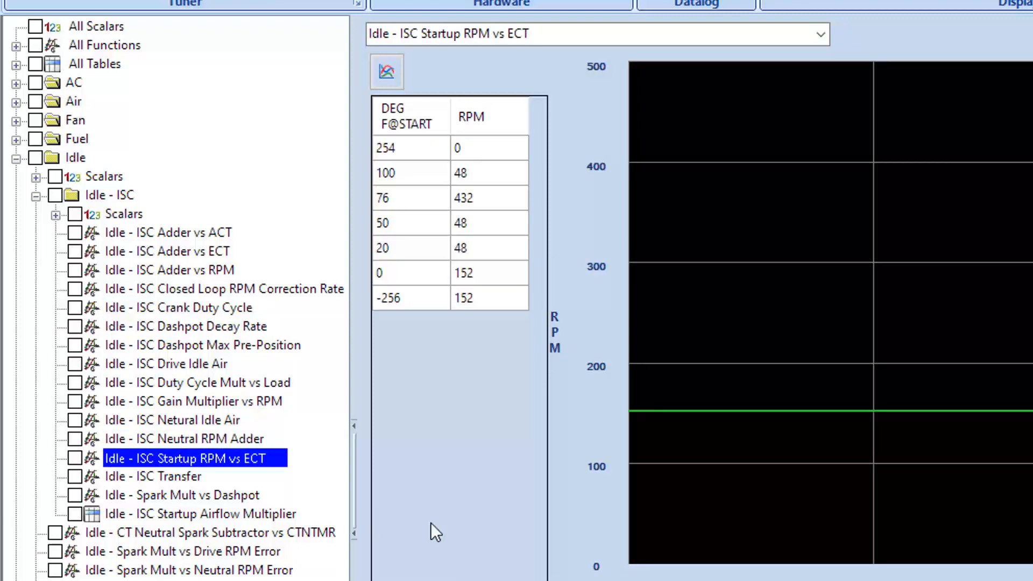
{"action": "mouse_move", "coordinate": [490, 214]}
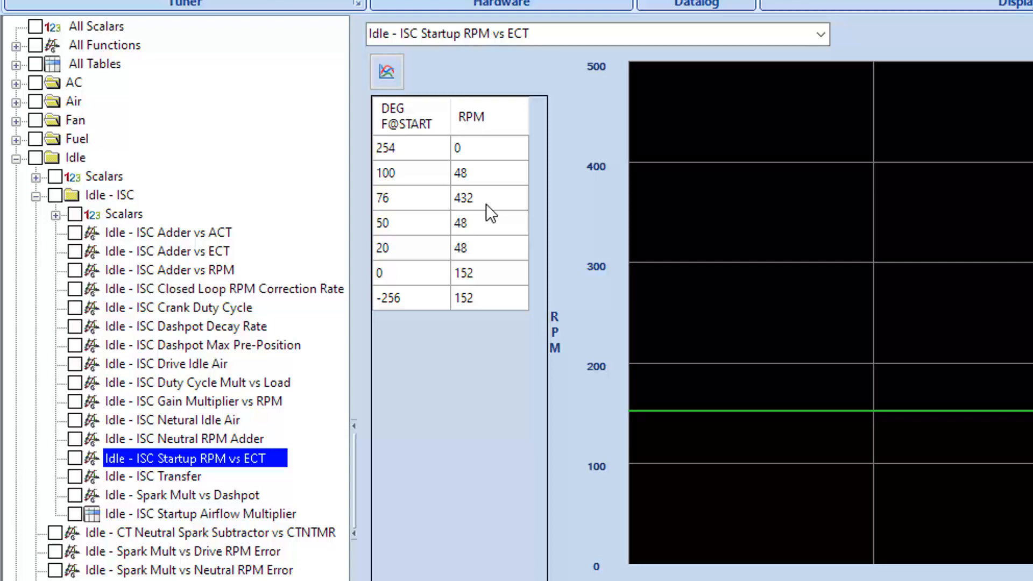
{"action": "mouse_move", "coordinate": [451, 209]}
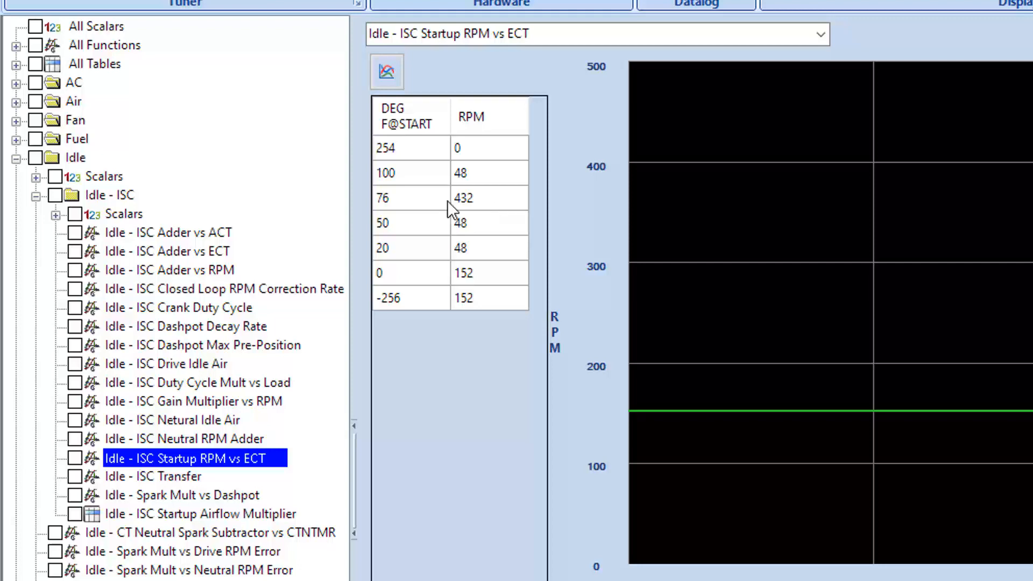
{"action": "left_click", "coordinate": [409, 223]}
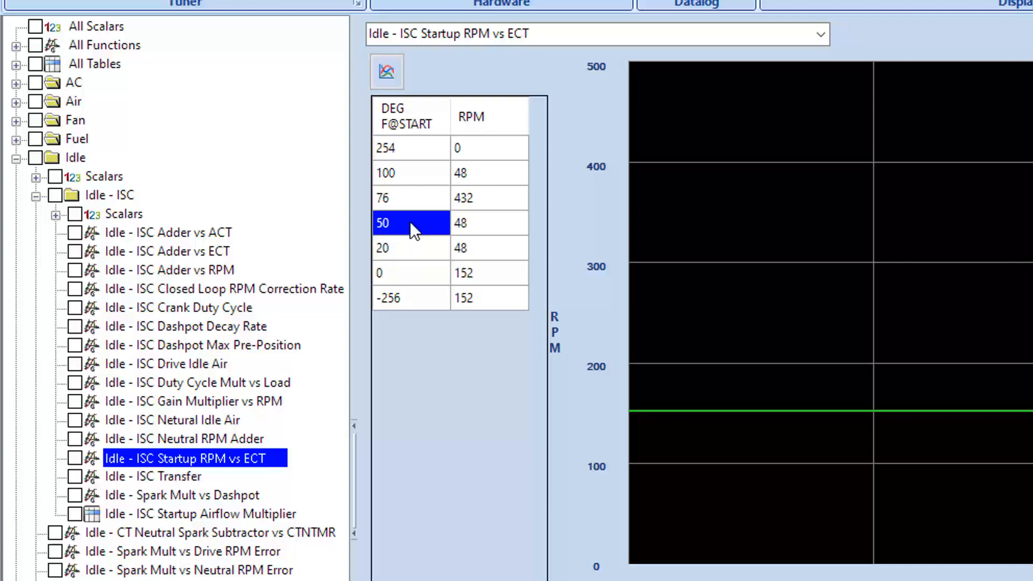
{"action": "mouse_move", "coordinate": [440, 211]}
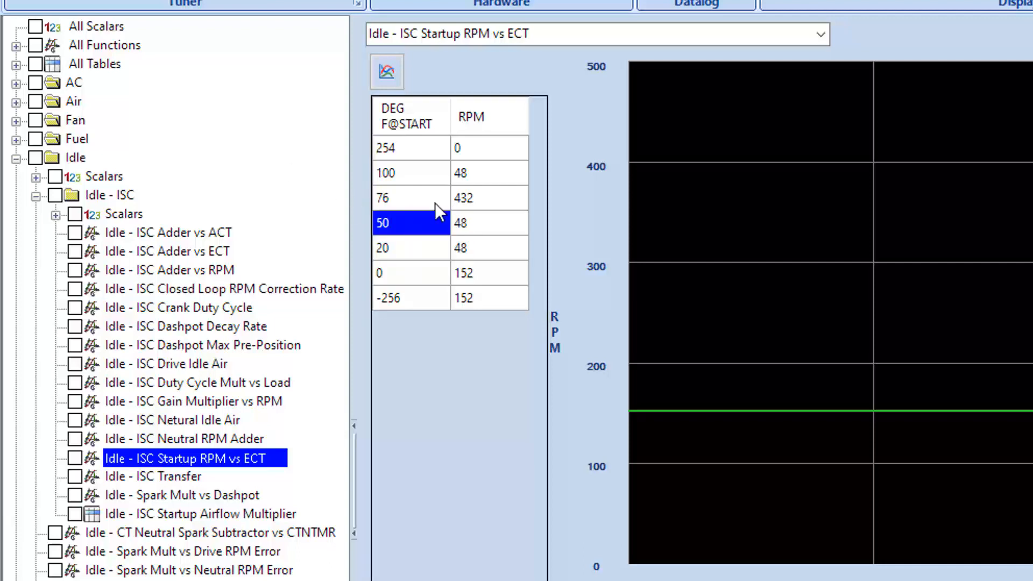
{"action": "left_click", "coordinate": [410, 147]}
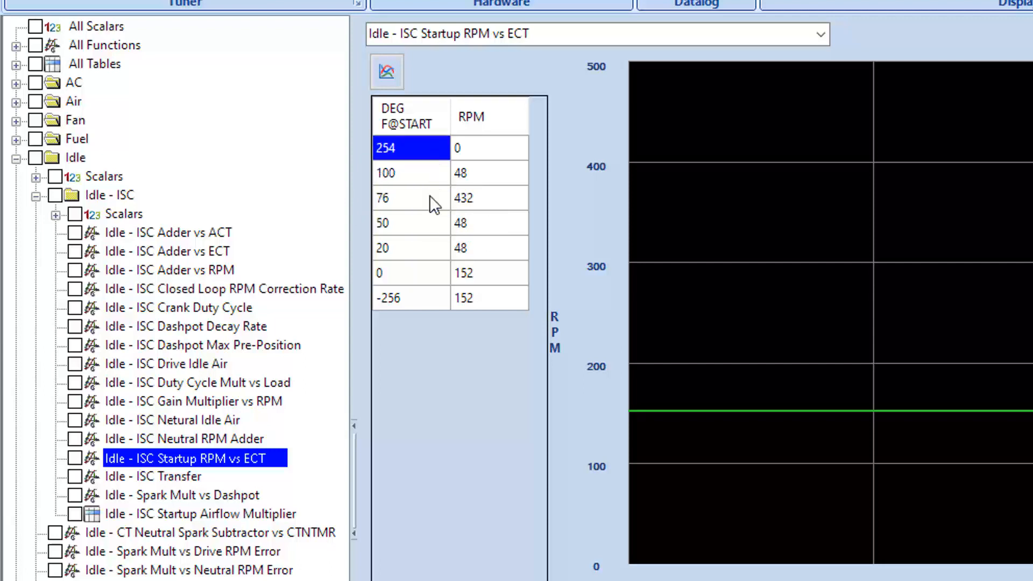
{"action": "left_click", "coordinate": [409, 198]}
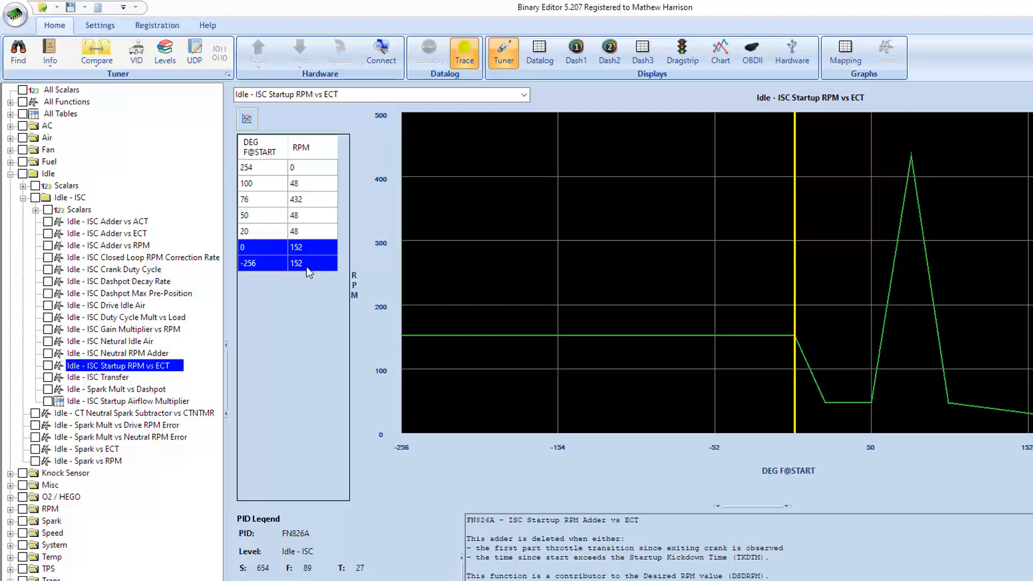
Step through the startup RPM rows from the 152 RPM values up to the 432 RPM peak at 76 degrees
{"action": "left_click", "coordinate": [313, 247]}
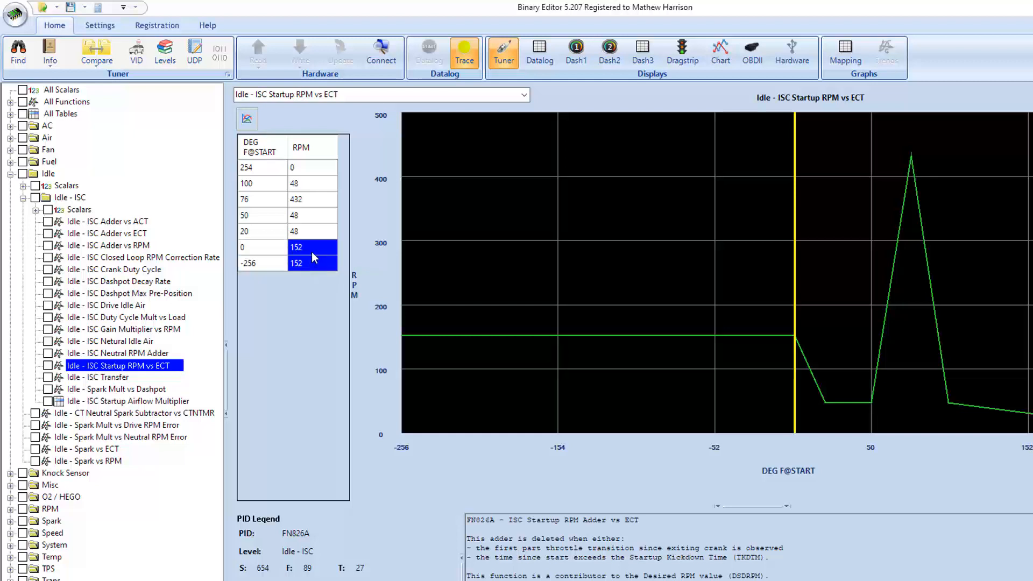
{"action": "left_click", "coordinate": [262, 230]}
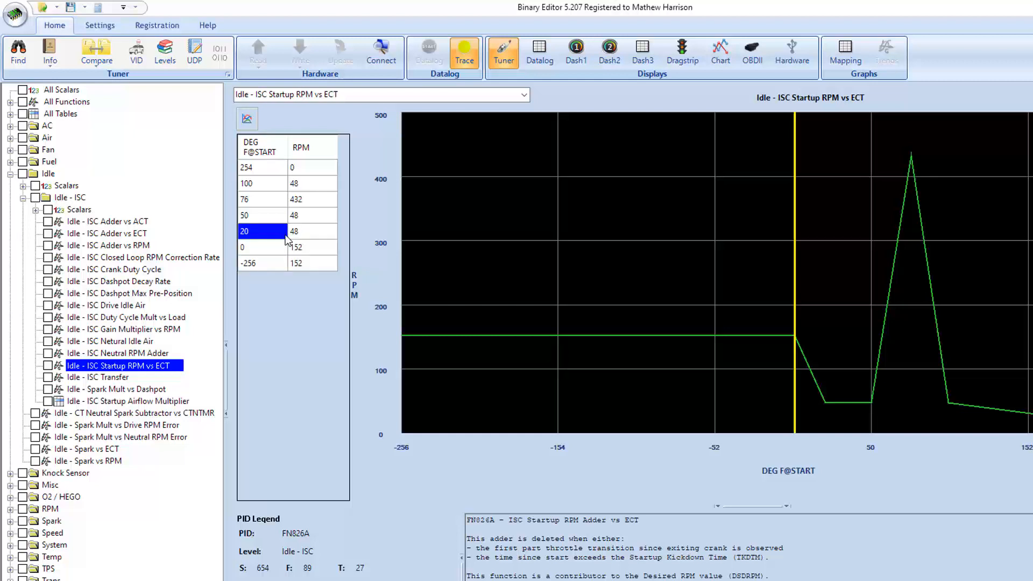
{"action": "left_click", "coordinate": [303, 216]}
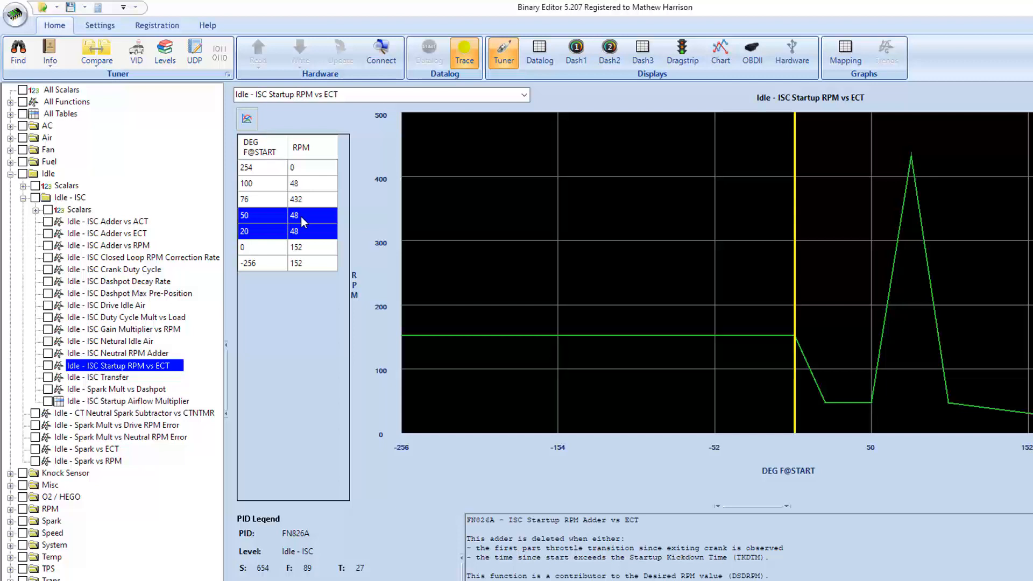
{"action": "left_click", "coordinate": [296, 199]}
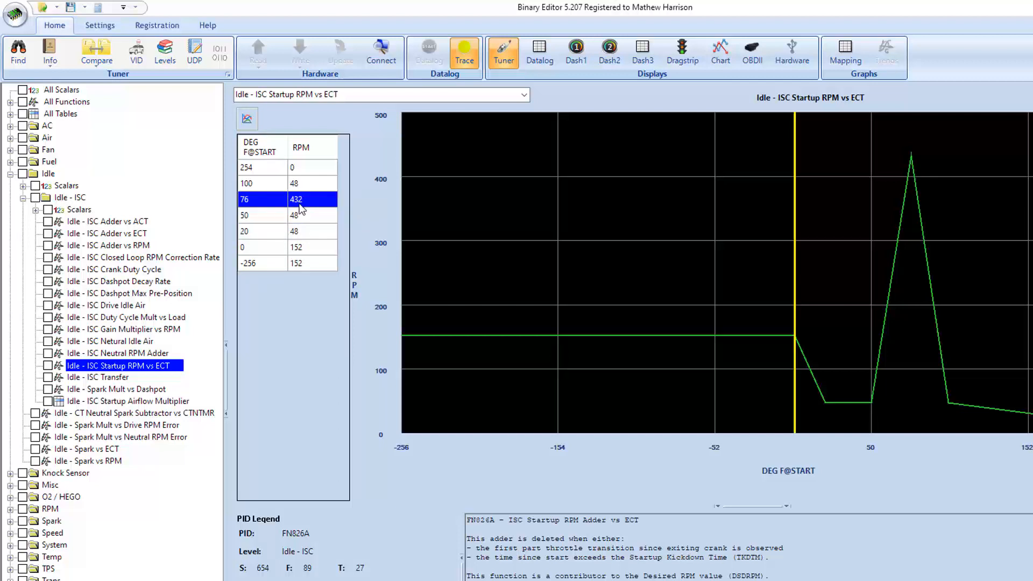
{"action": "left_click", "coordinate": [297, 183]}
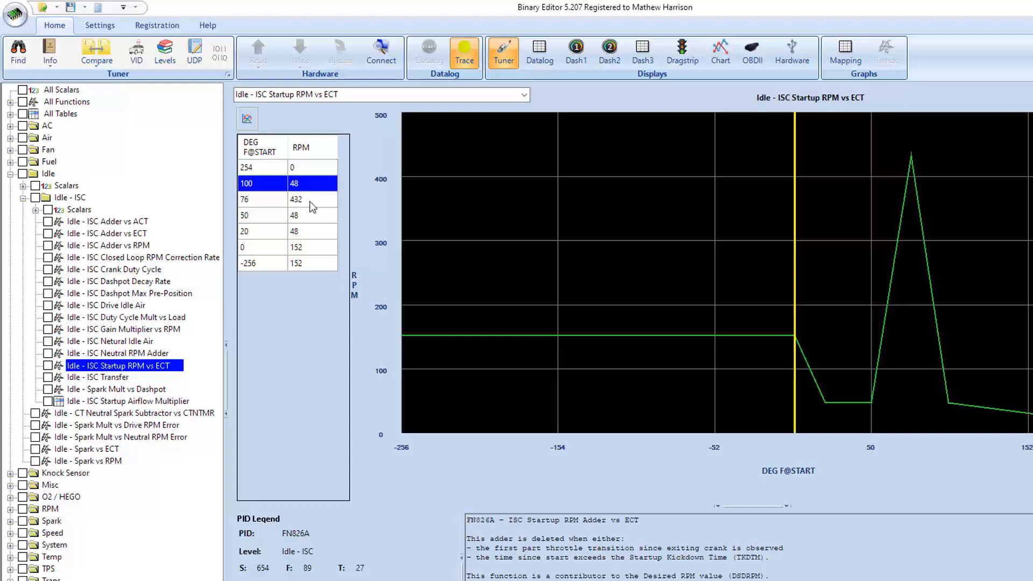
{"action": "left_click", "coordinate": [261, 199]}
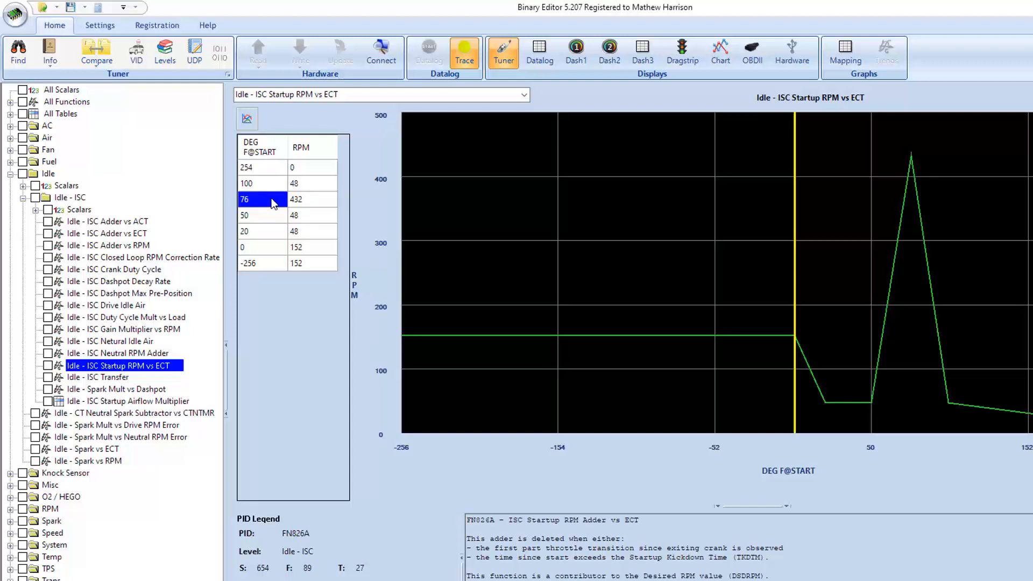
{"action": "mouse_move", "coordinate": [165, 209]}
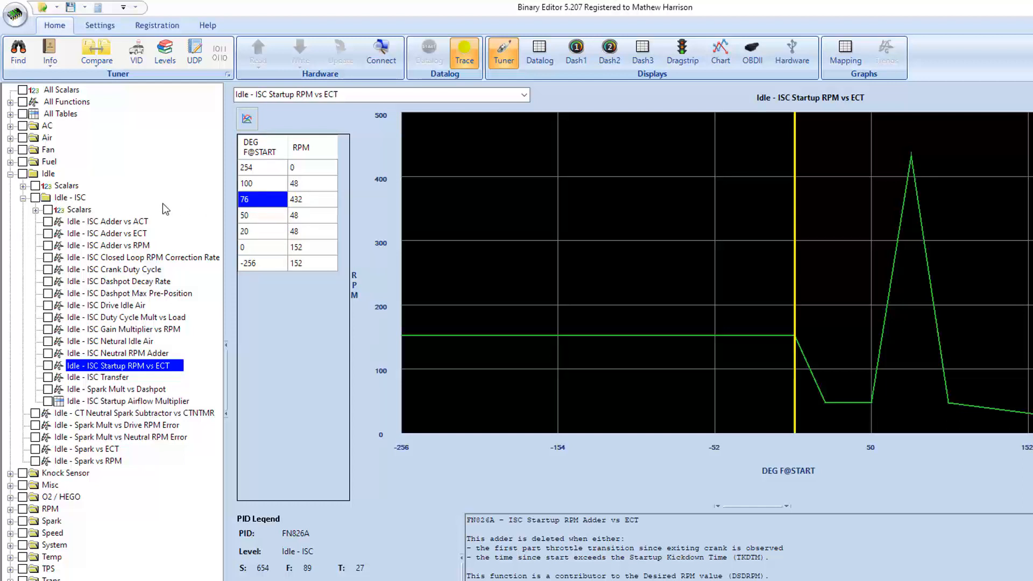
{"action": "mouse_move", "coordinate": [99, 223]}
{"action": "type", "text": "ca"}
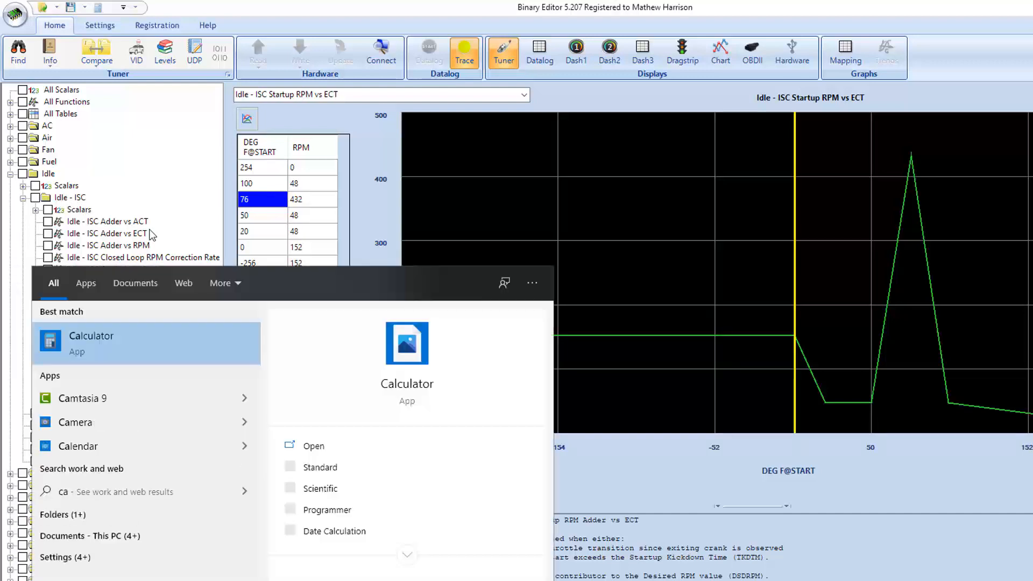
Launch Calculator to total 672 + 432 as 1,104
{"action": "left_click", "coordinate": [313, 446]}
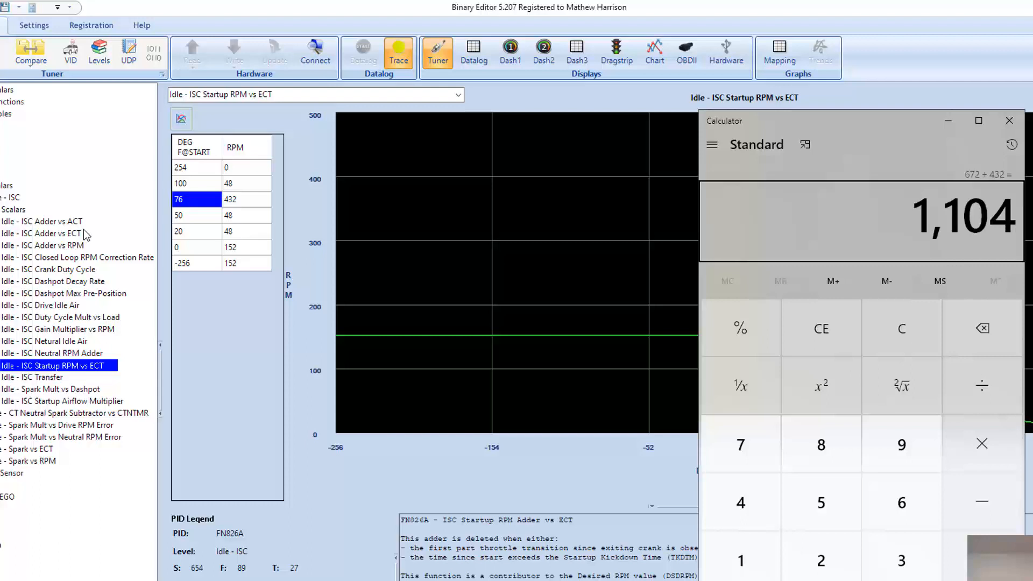
{"action": "mouse_move", "coordinate": [245, 192]}
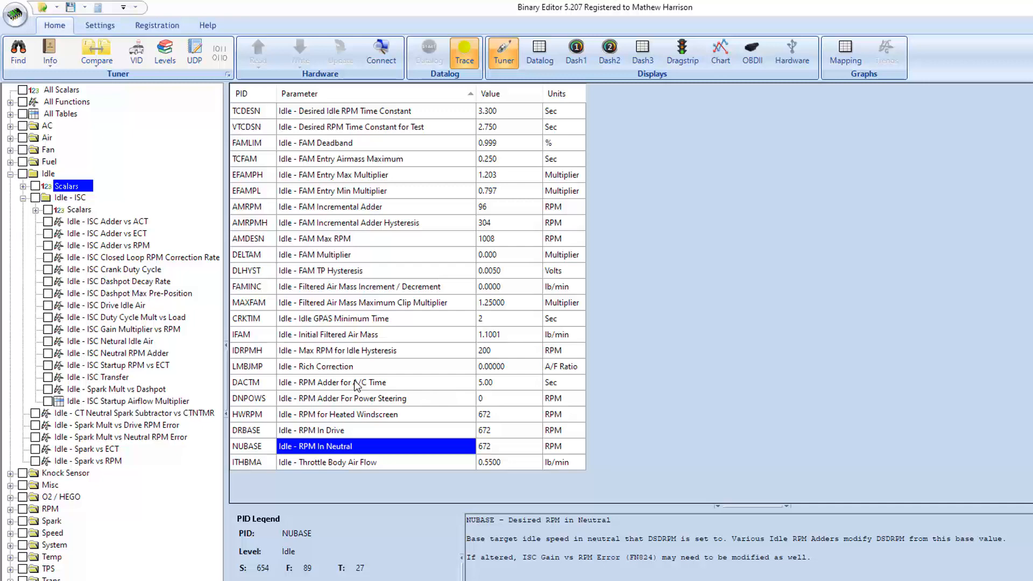
Show the Idle - ISC scalars and locate the BZZRPM Startup RPM Adder of 64 RPM
{"action": "left_click", "coordinate": [78, 210]}
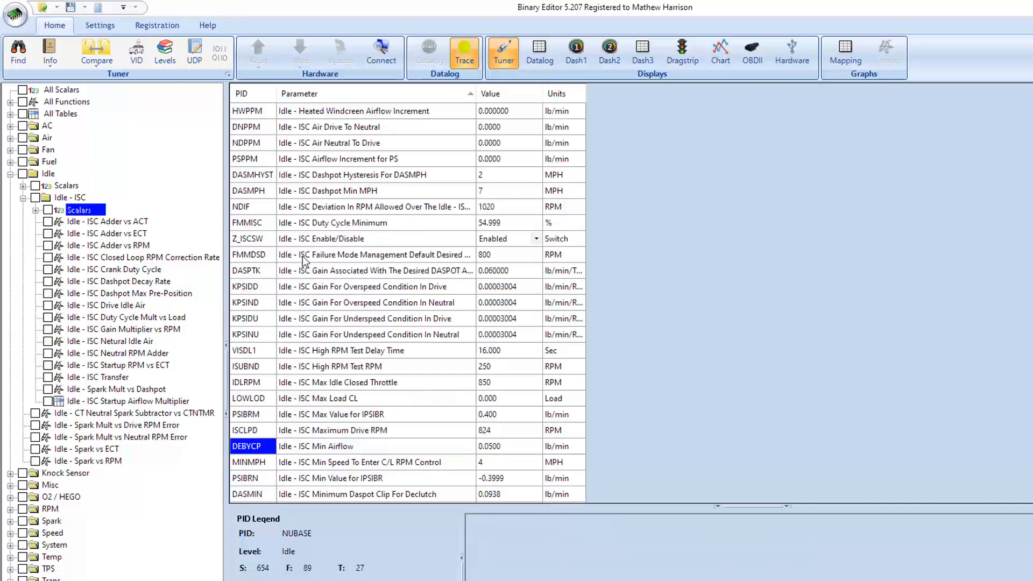
{"action": "scroll", "scroll_direction": "down", "scroll_amount": 3}
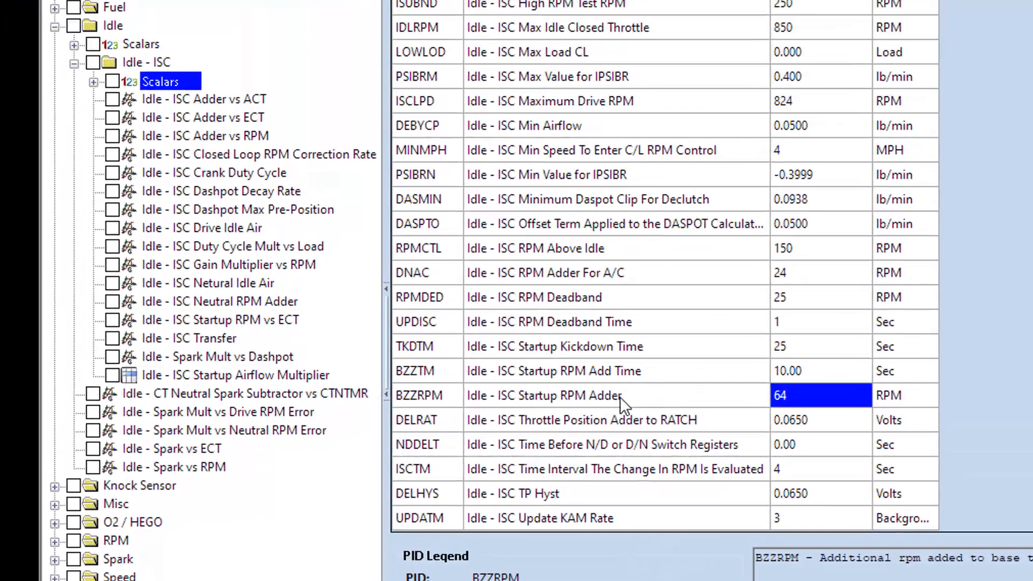
{"action": "mouse_move", "coordinate": [422, 326]}
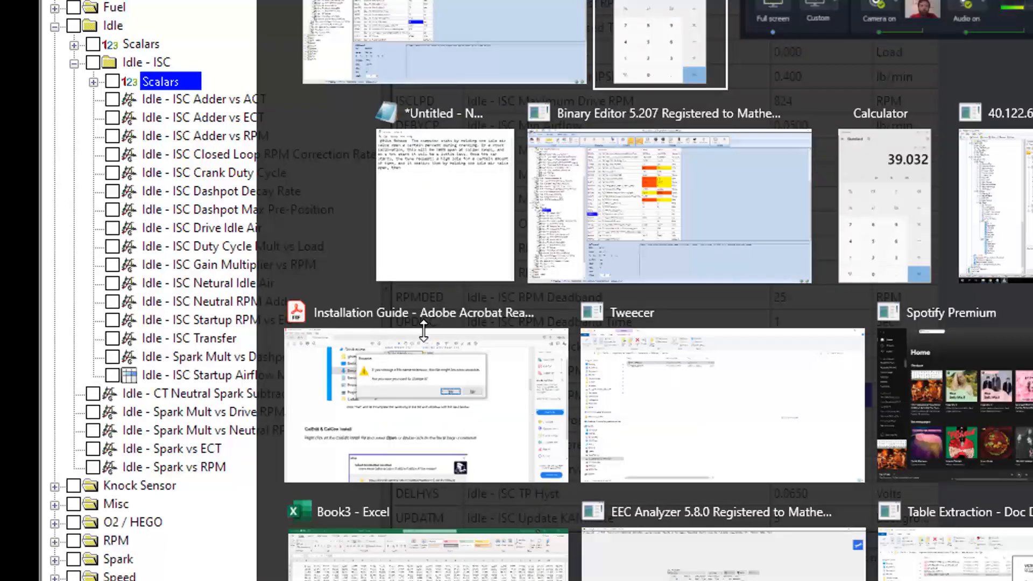
Switch to Calculator to add 64 to 1,104 for a 1,168 RPM startup target
{"action": "left_click", "coordinate": [668, 204]}
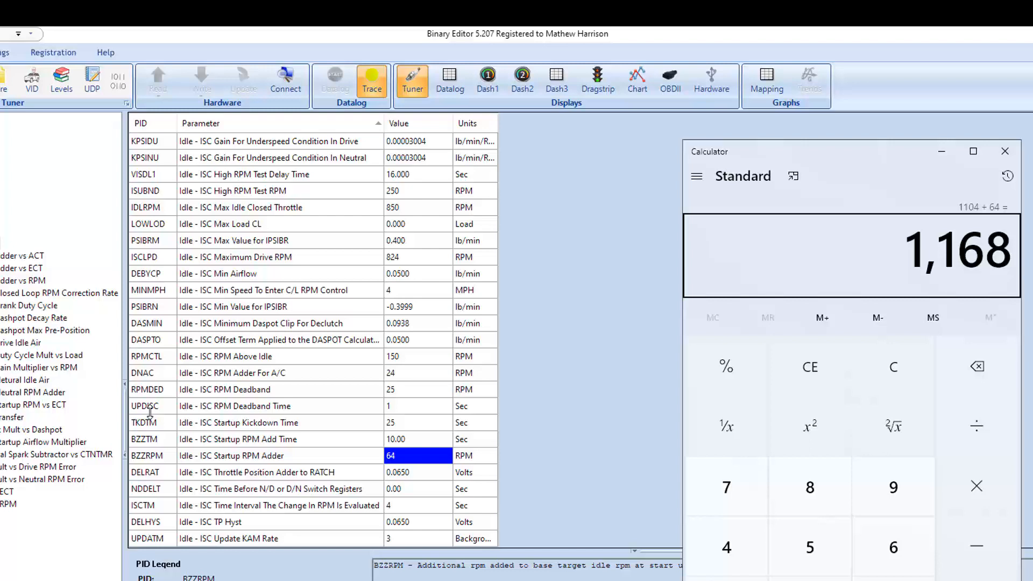
{"action": "mouse_move", "coordinate": [289, 456]}
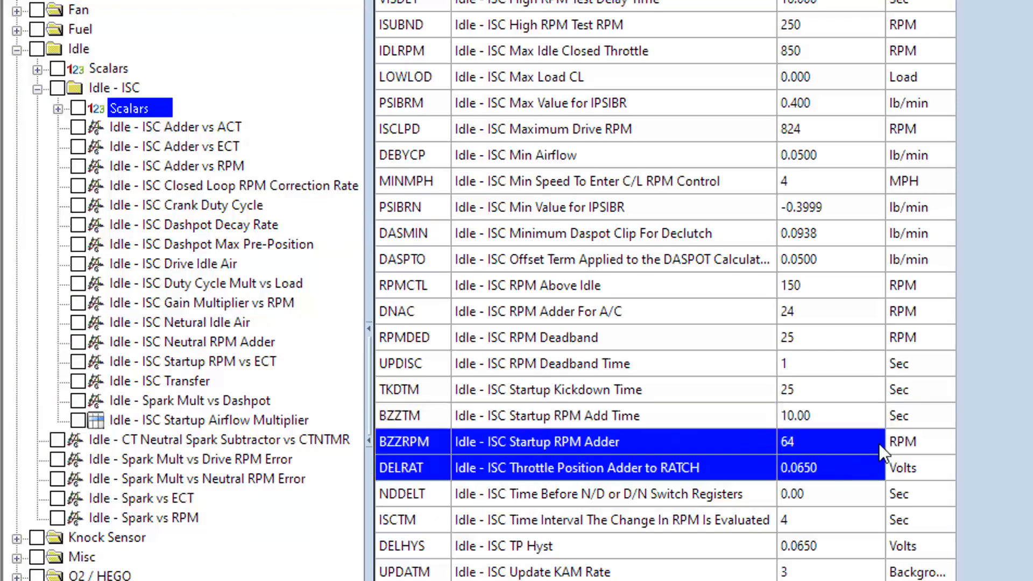
{"action": "left_click", "coordinate": [830, 415]}
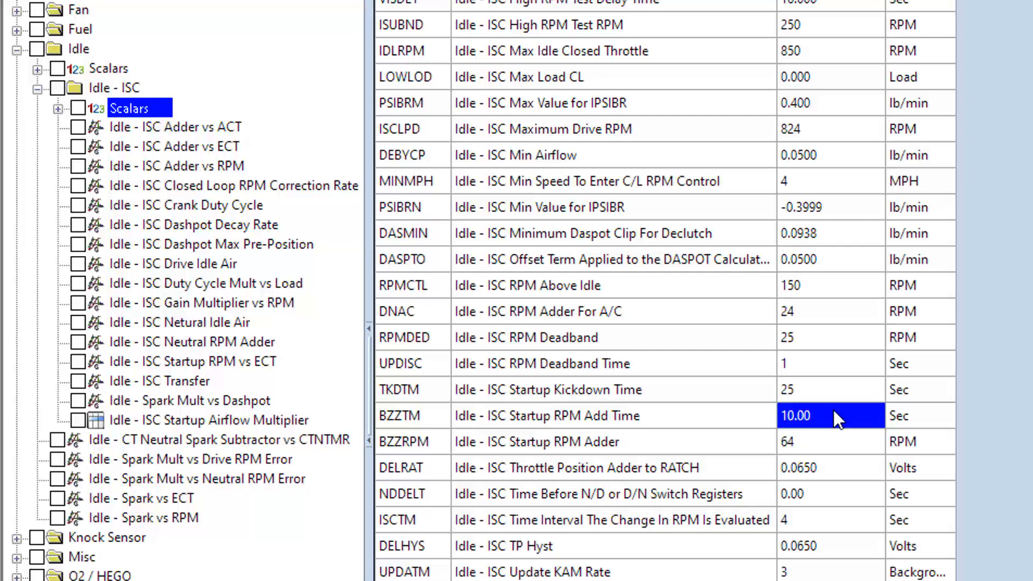
{"action": "mouse_move", "coordinate": [825, 401]}
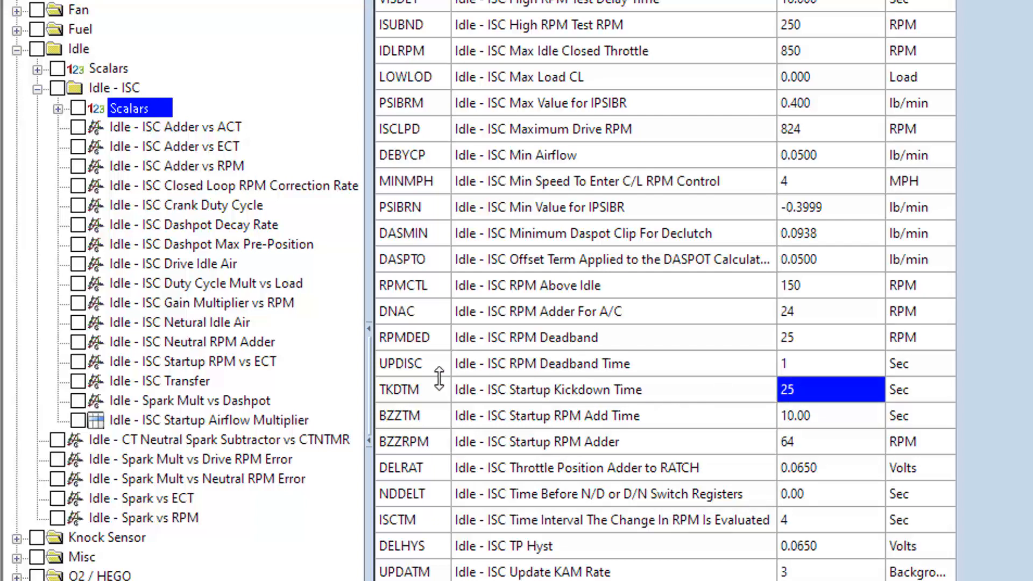
{"action": "left_click", "coordinate": [903, 389]}
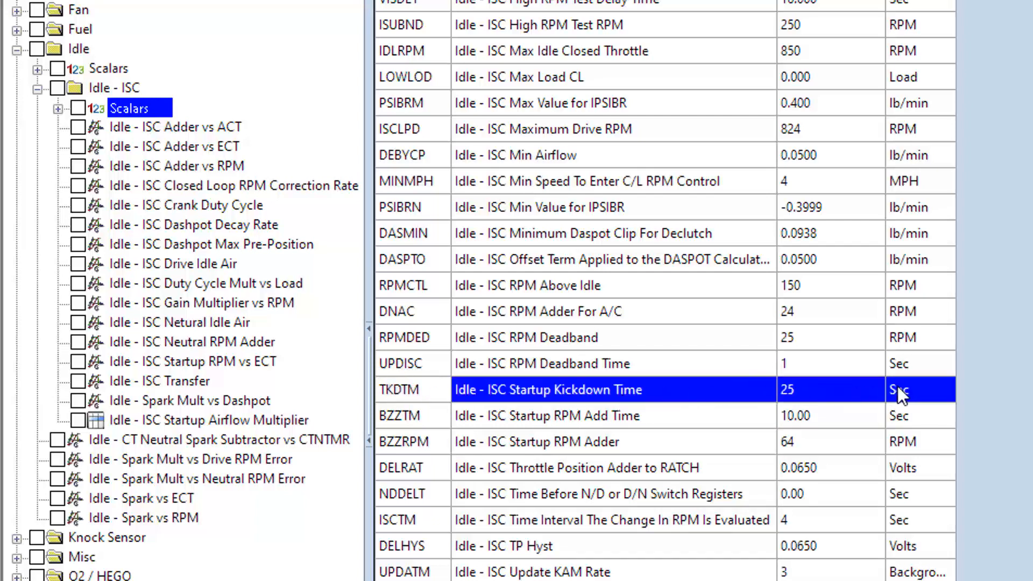
{"action": "mouse_move", "coordinate": [810, 394]}
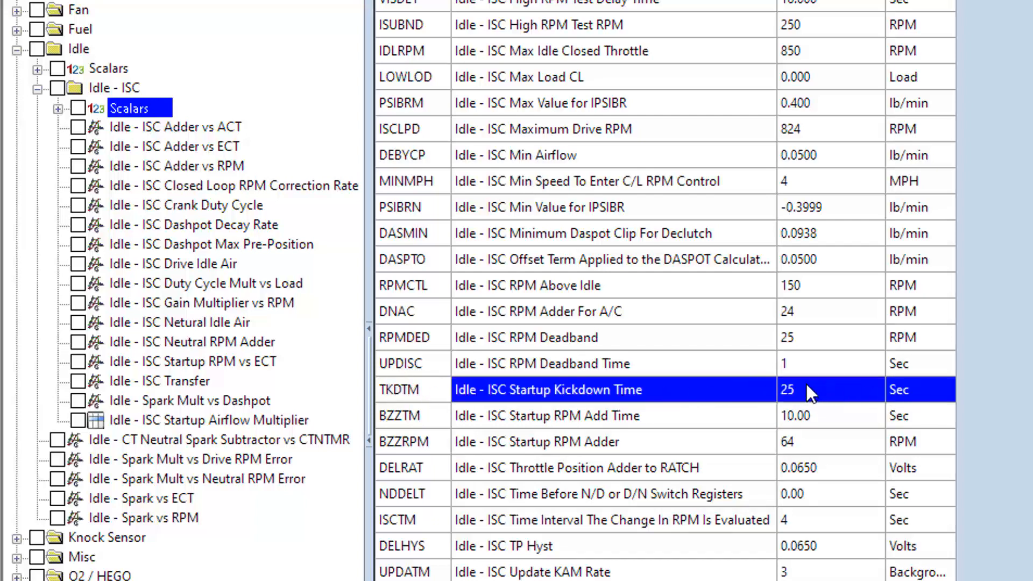
{"action": "mouse_move", "coordinate": [720, 424]}
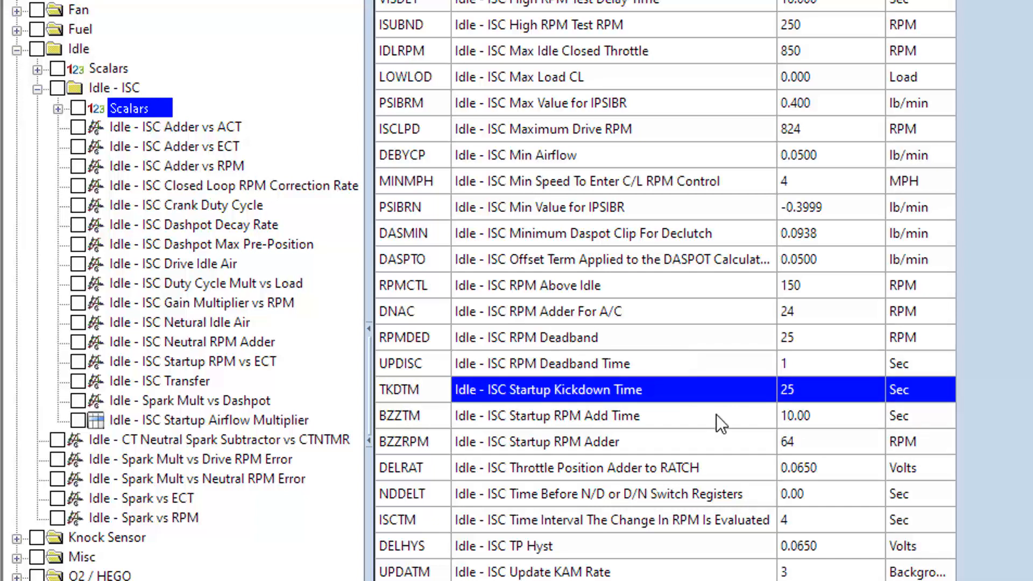
{"action": "left_click", "coordinate": [593, 441]}
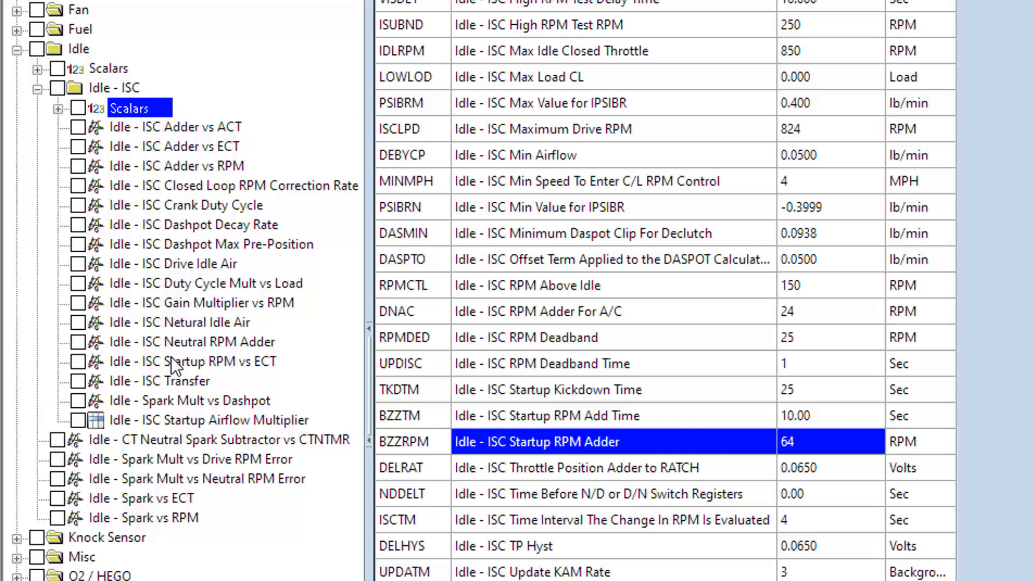
Reopen the ISC Startup RPM vs ECT table with its 432 RPM peak at 76 degrees
{"action": "left_click", "coordinate": [196, 361]}
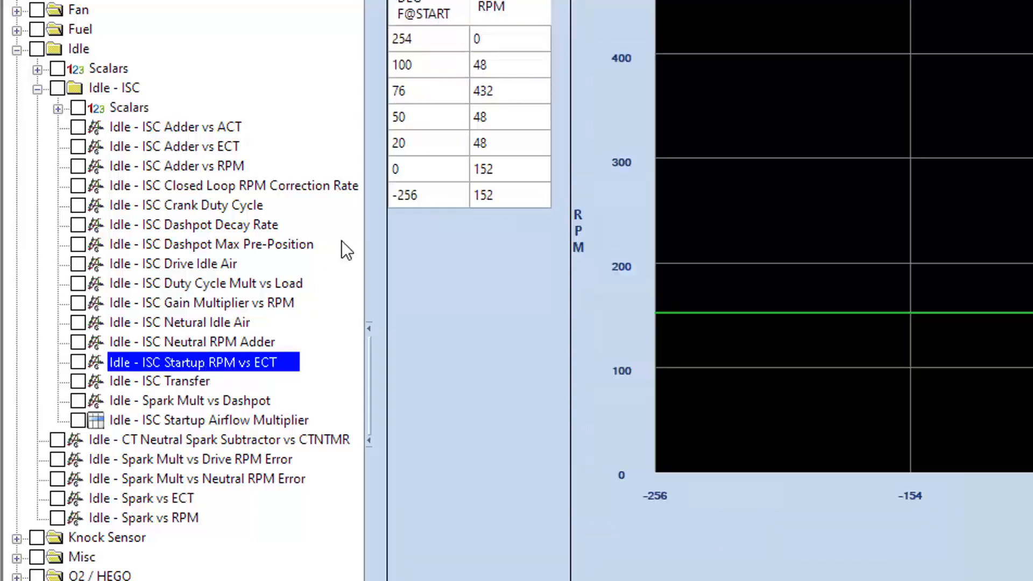
{"action": "mouse_move", "coordinate": [503, 106]}
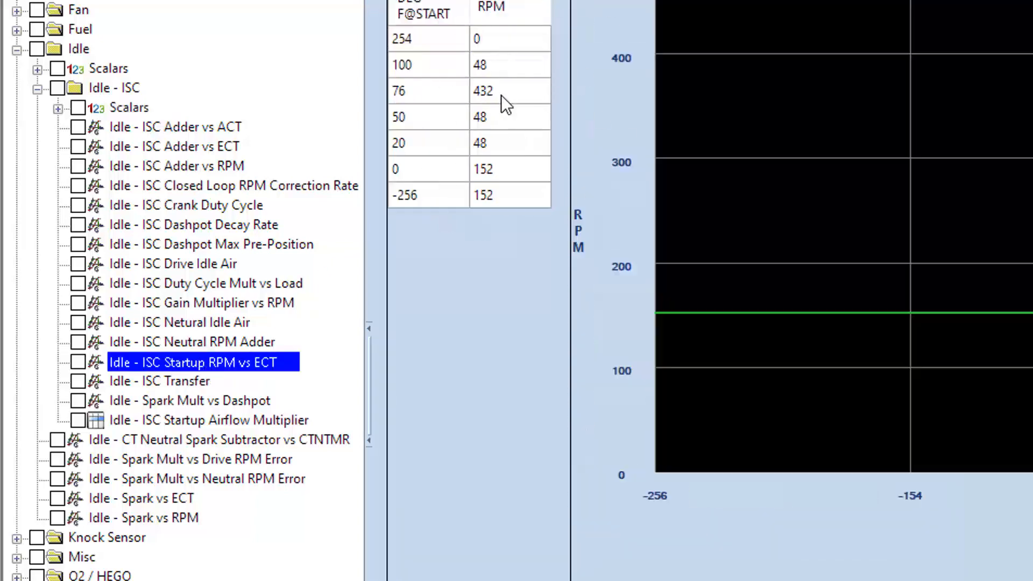